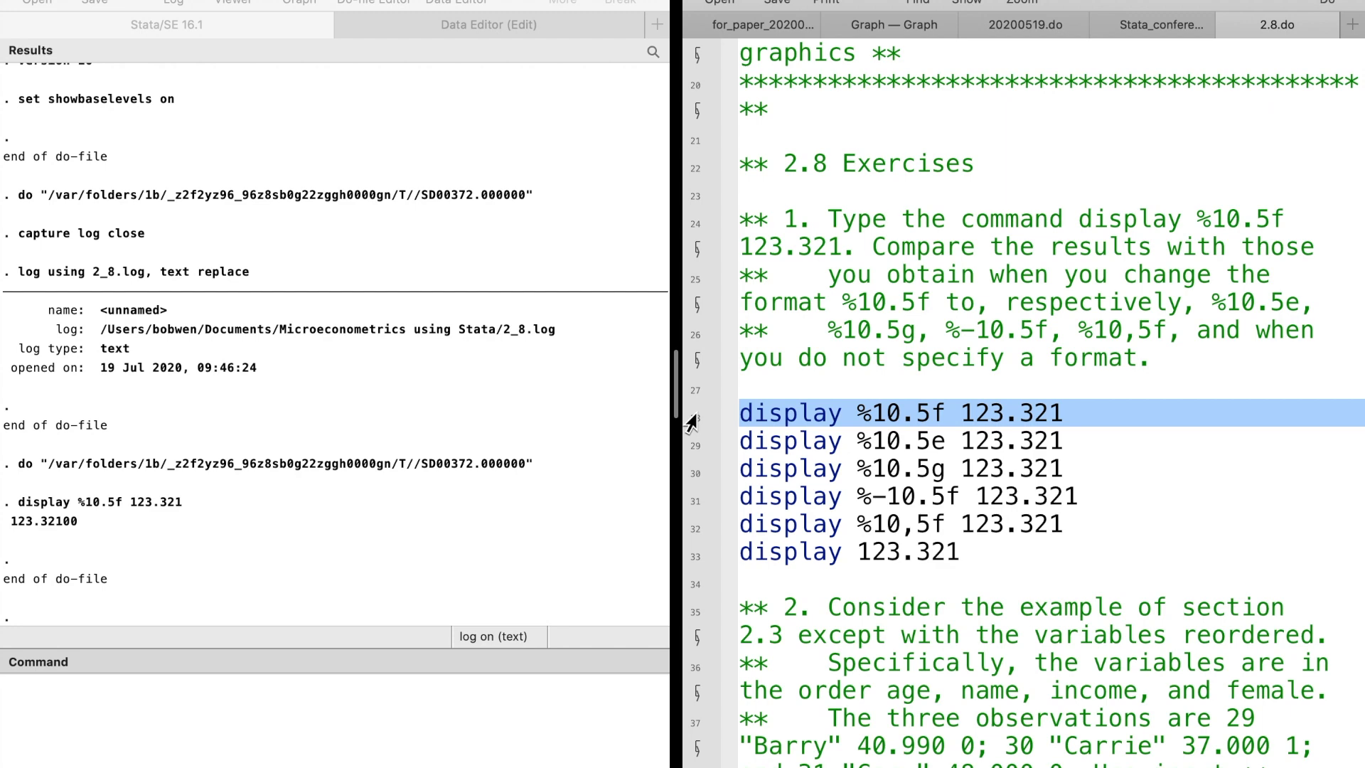
Step: Run the display format lines for 123.321 from exercise 1 in the do-file
left_click(897, 440)
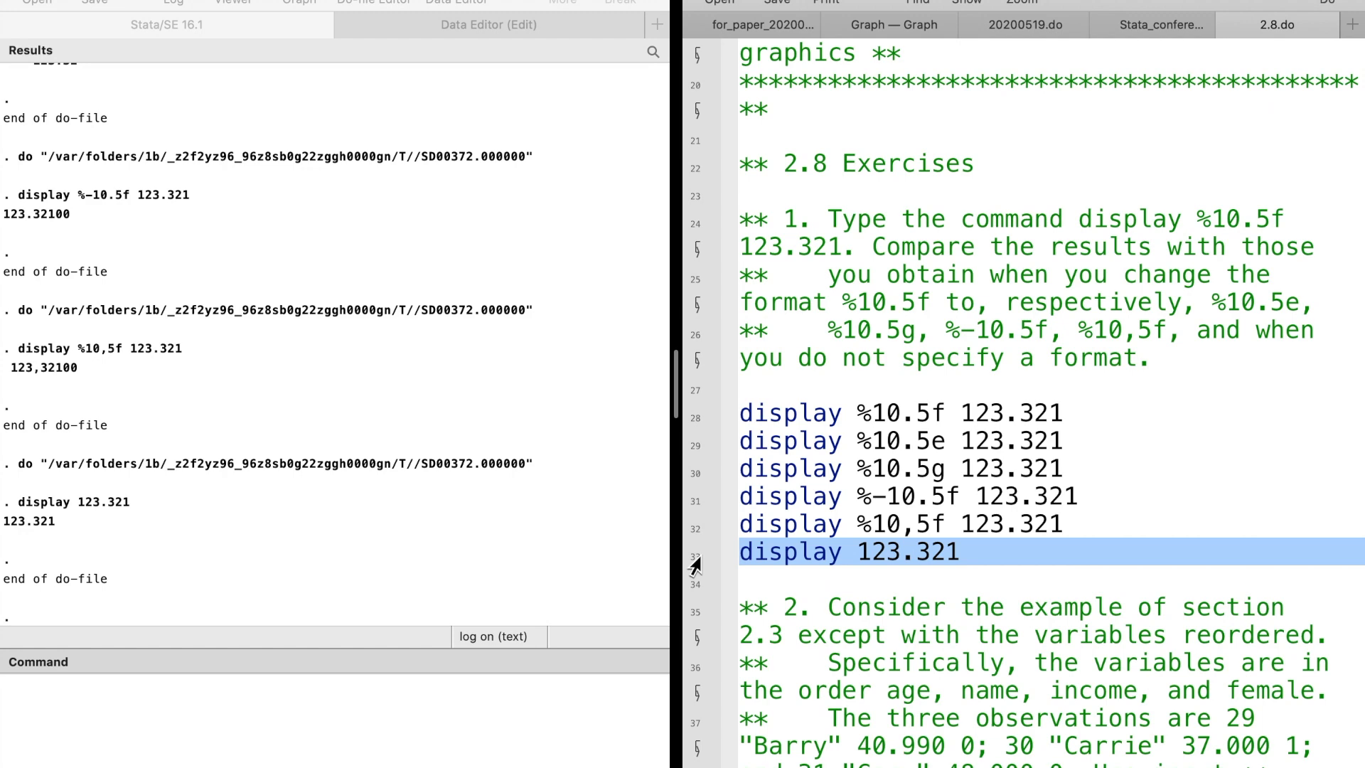
mouse_move(641, 539)
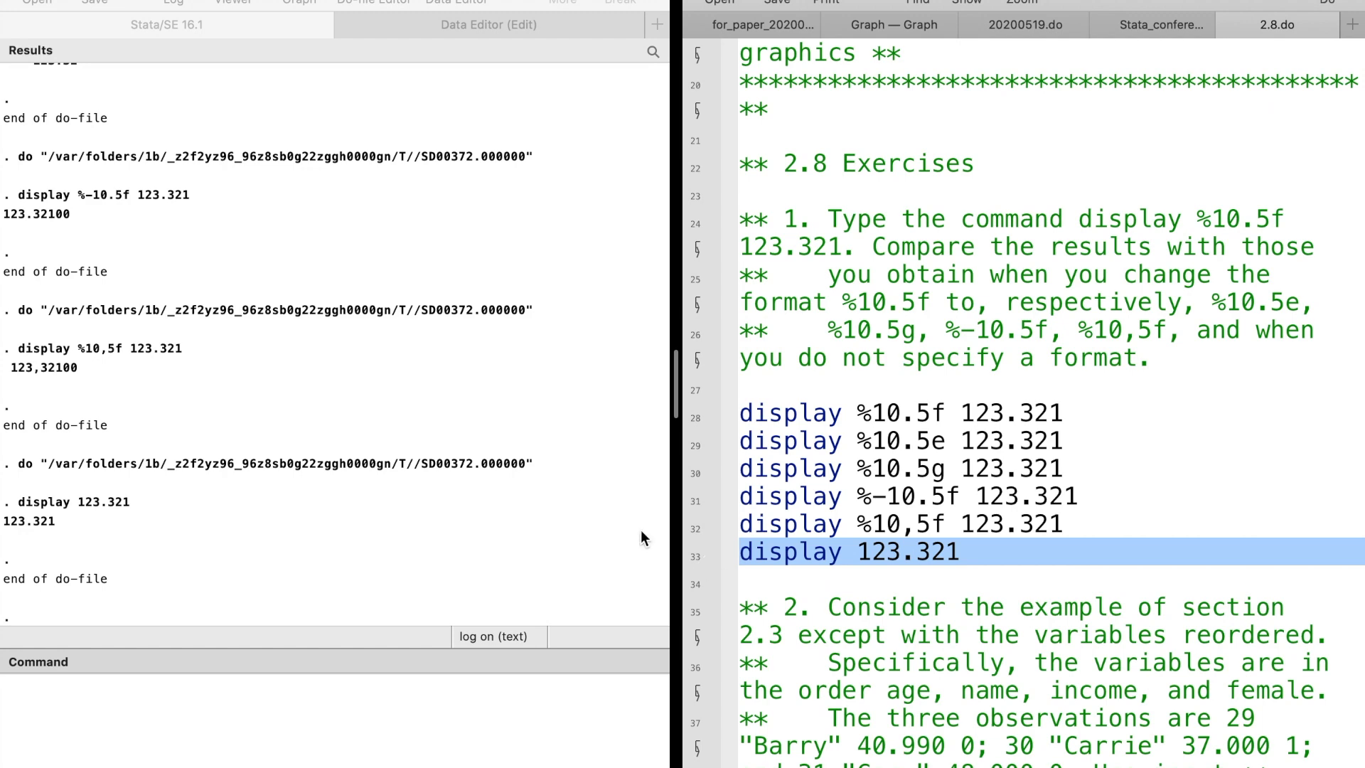
Step: Bring up 2_8_2_1.csv in TextEdit to inspect its age, name, income, female rows
scroll("down", 3)
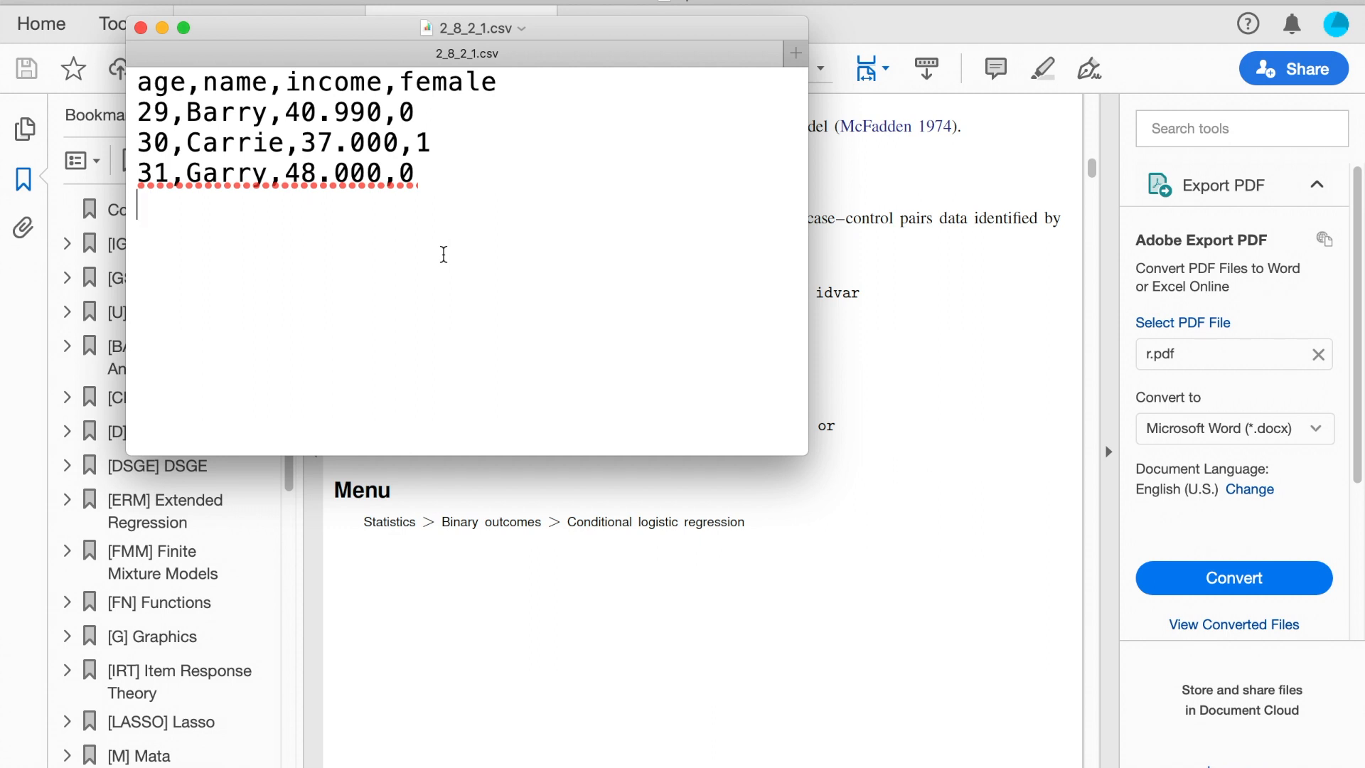
mouse_move(517, 248)
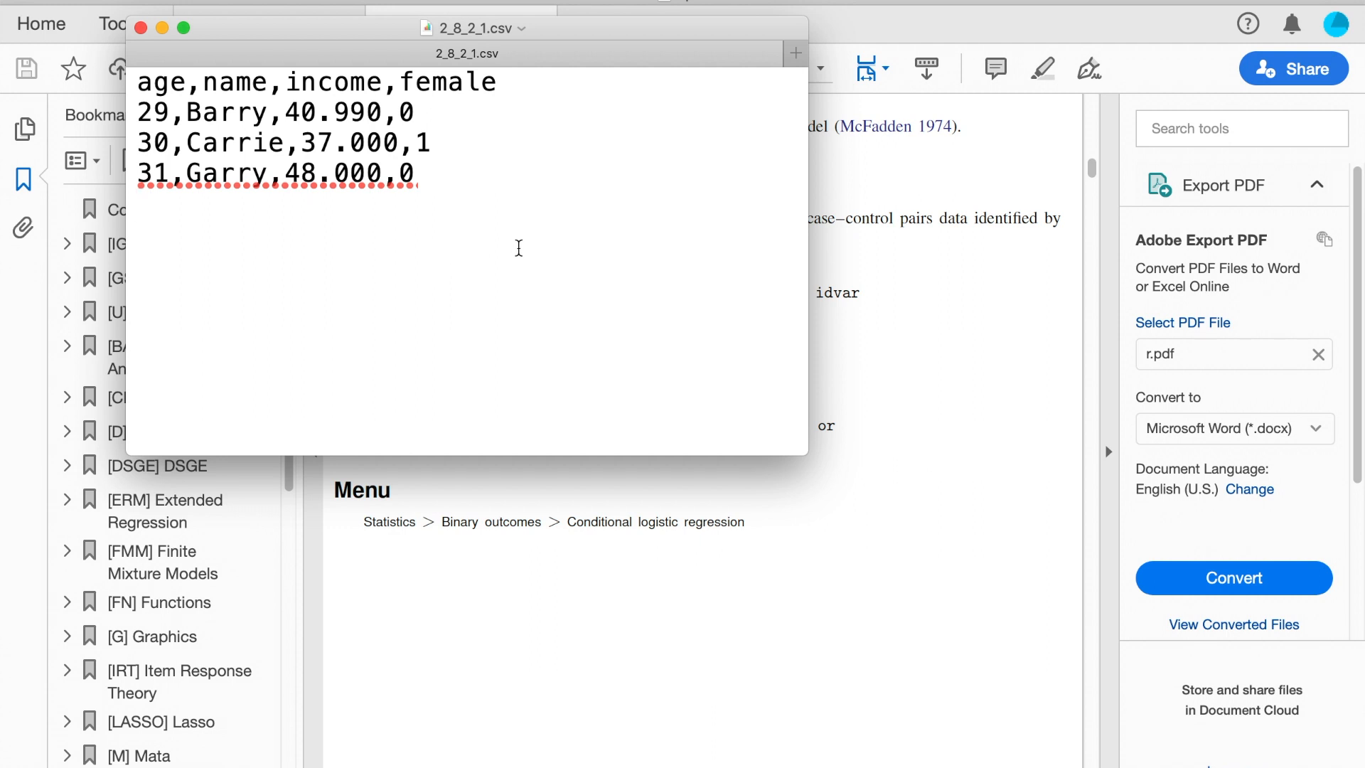
mouse_move(523, 247)
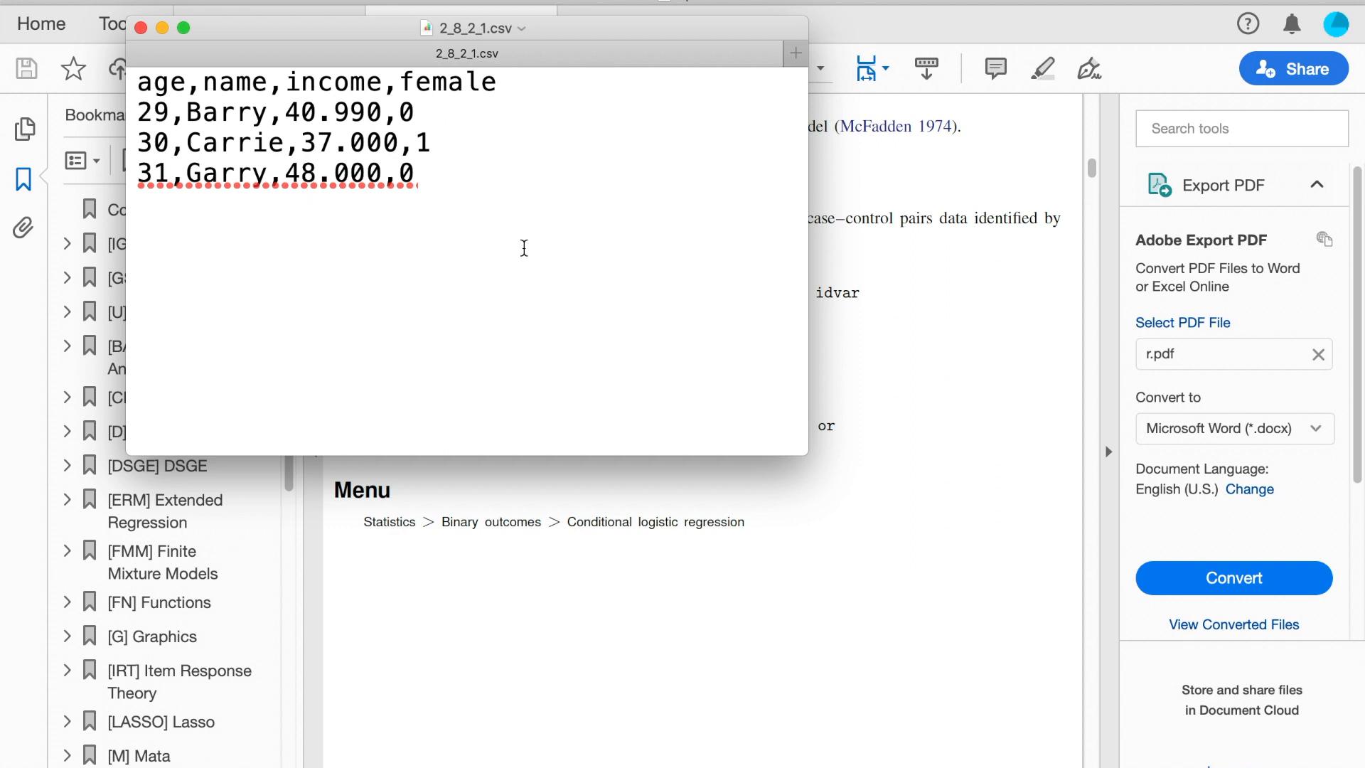
left_click(137, 206)
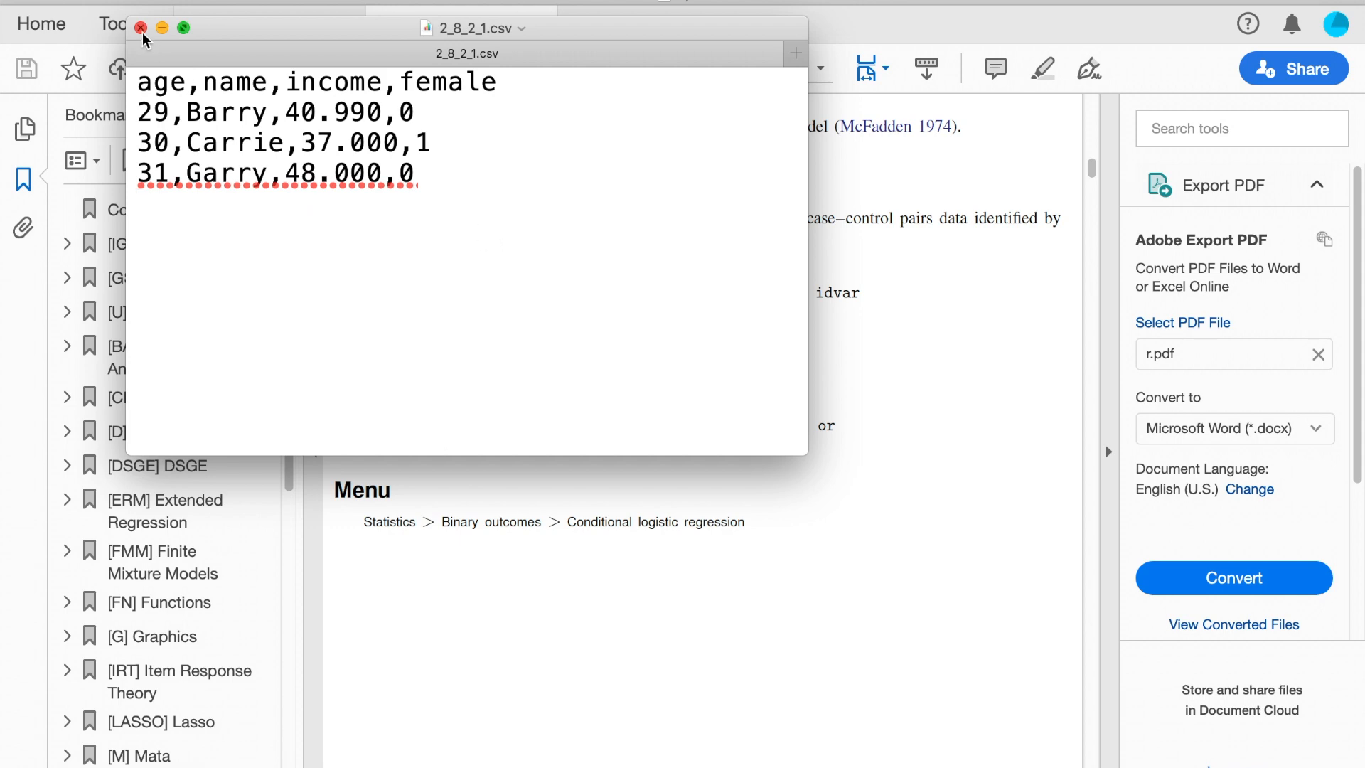
Step: Close the CSV, run the insheet and list lines for both CSV files, then enter a describe command
left_click(139, 29)
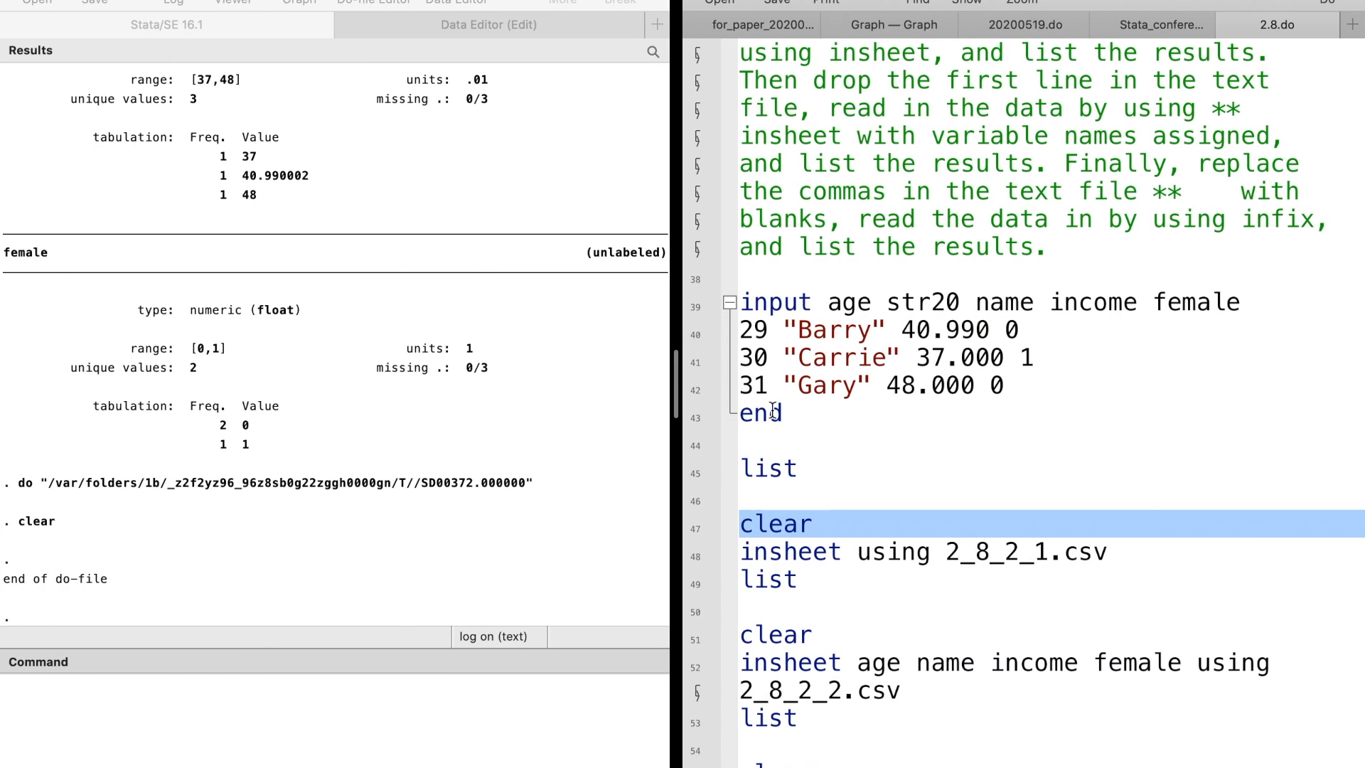
left_click(923, 551)
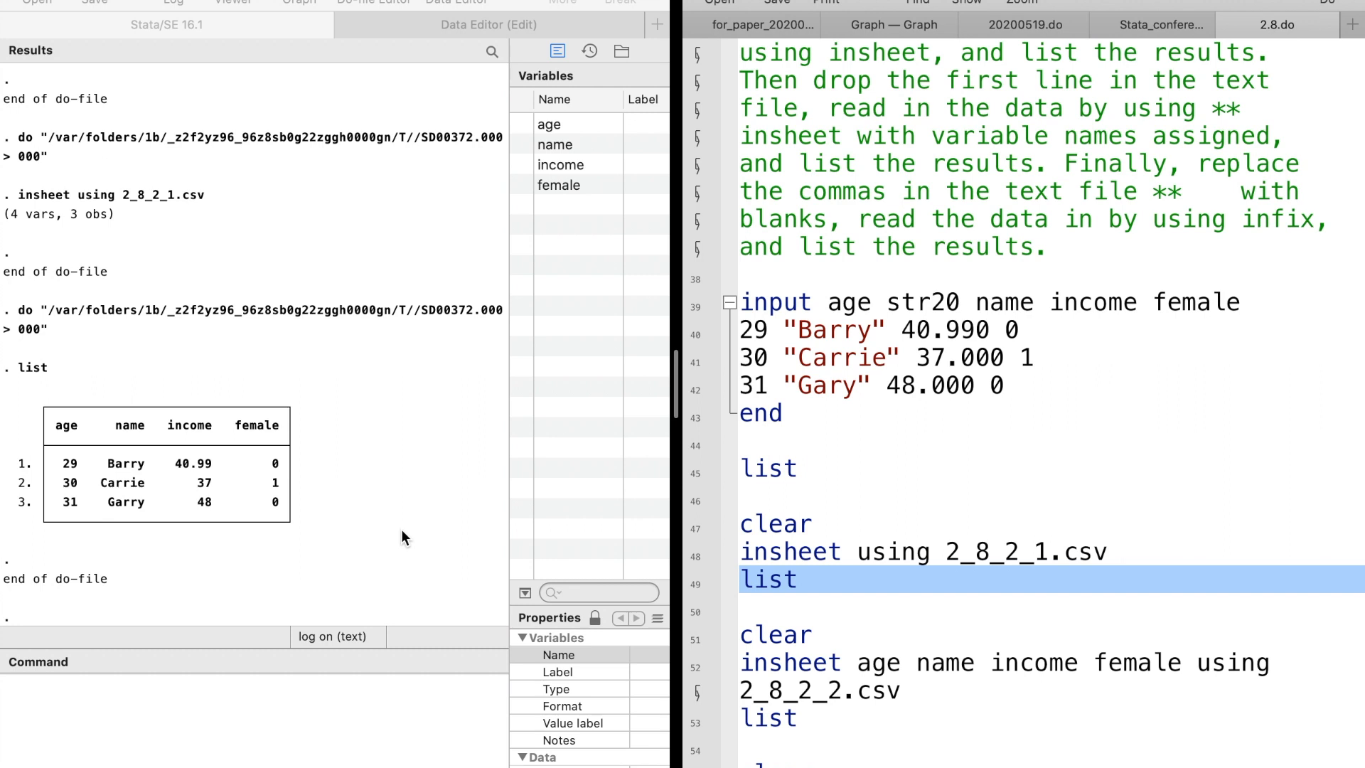
left_click(253, 697)
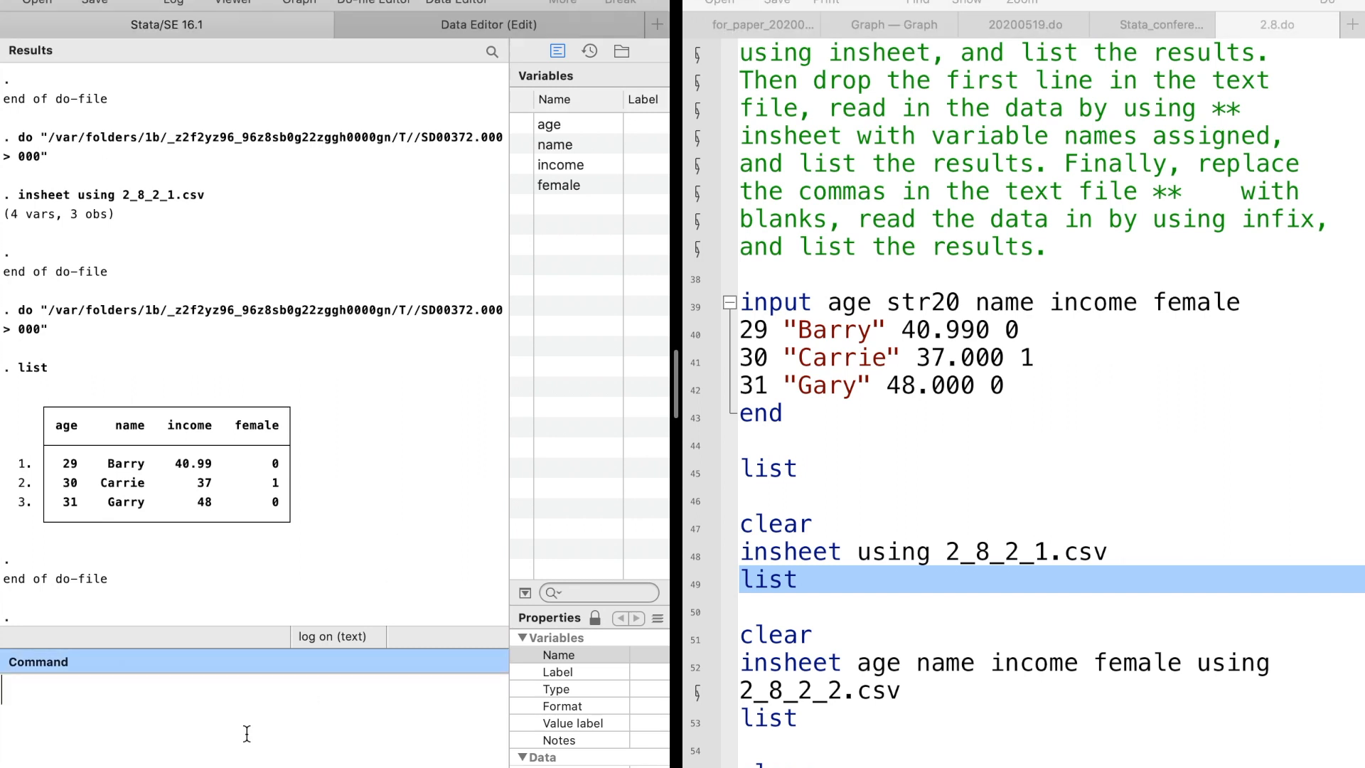
type("ds")
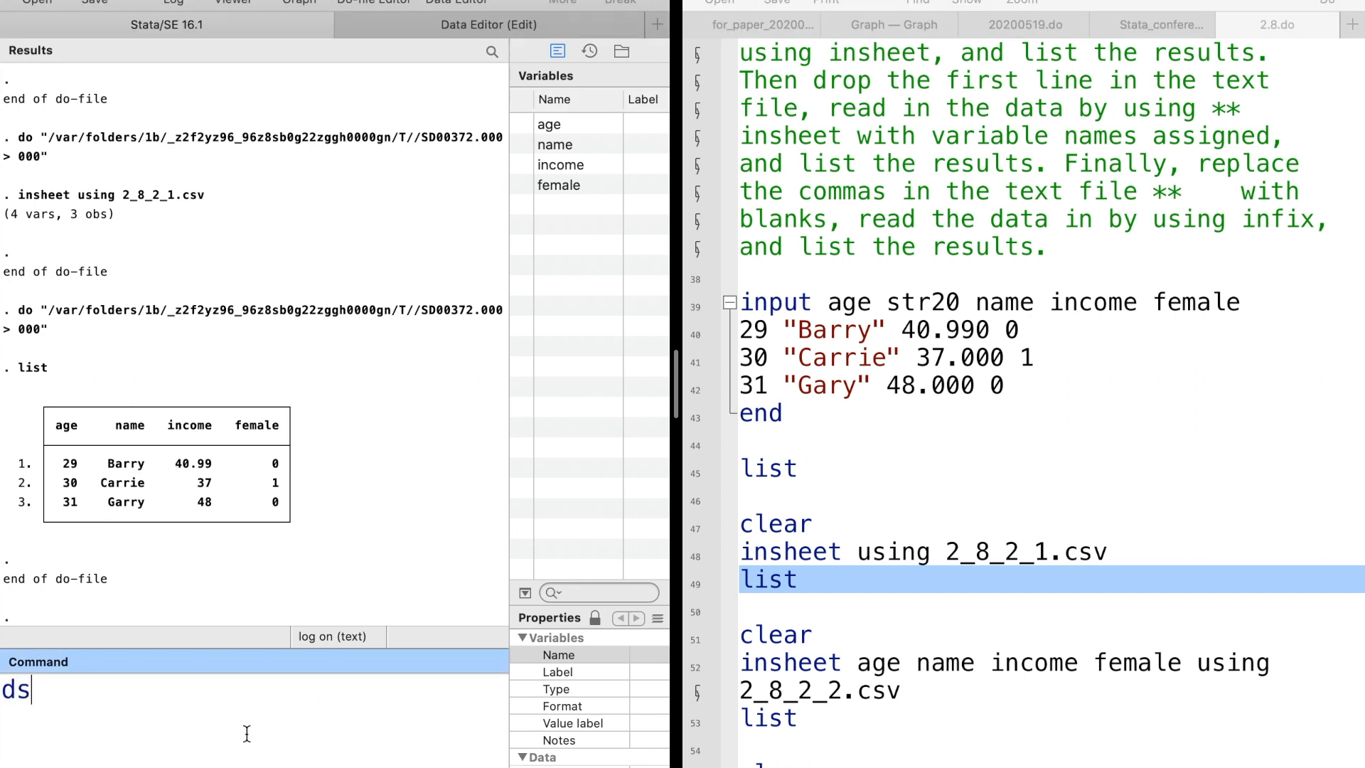
type("esc")
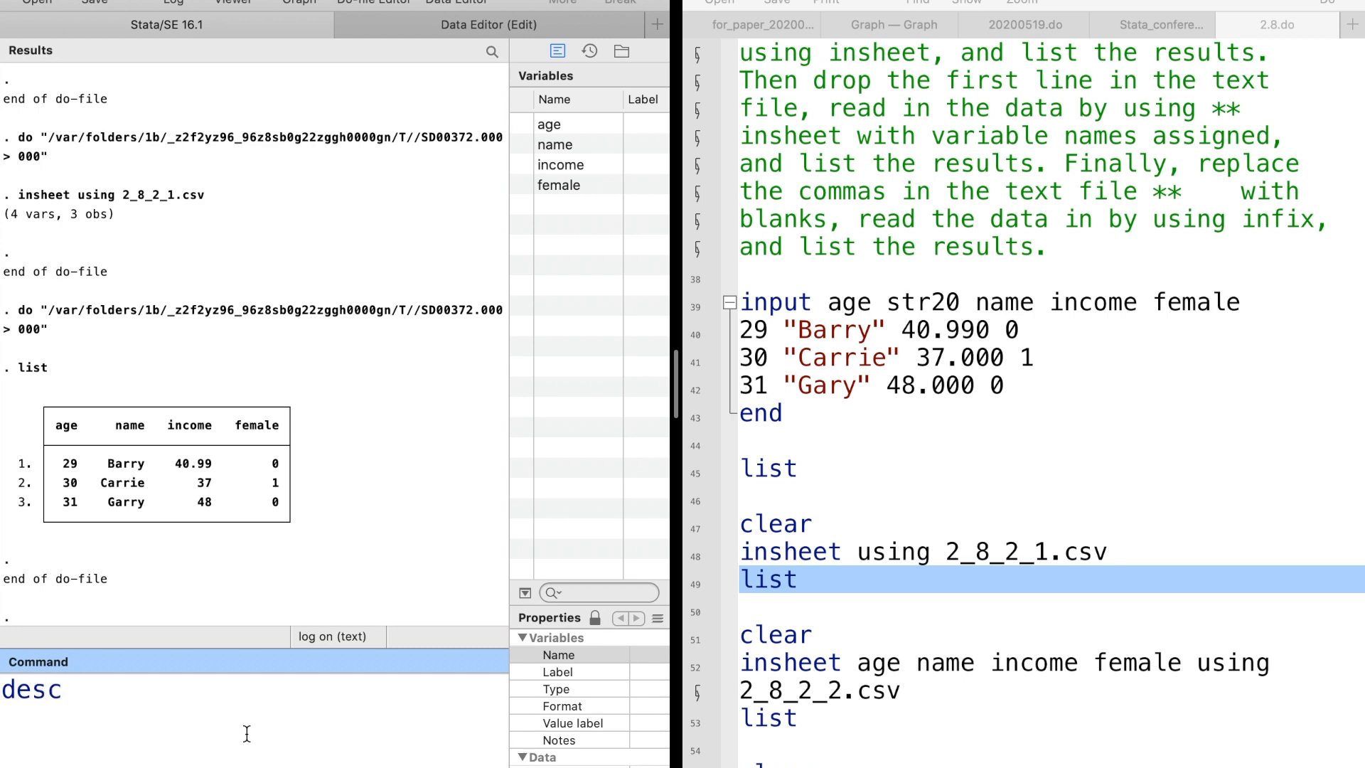
key("Return")
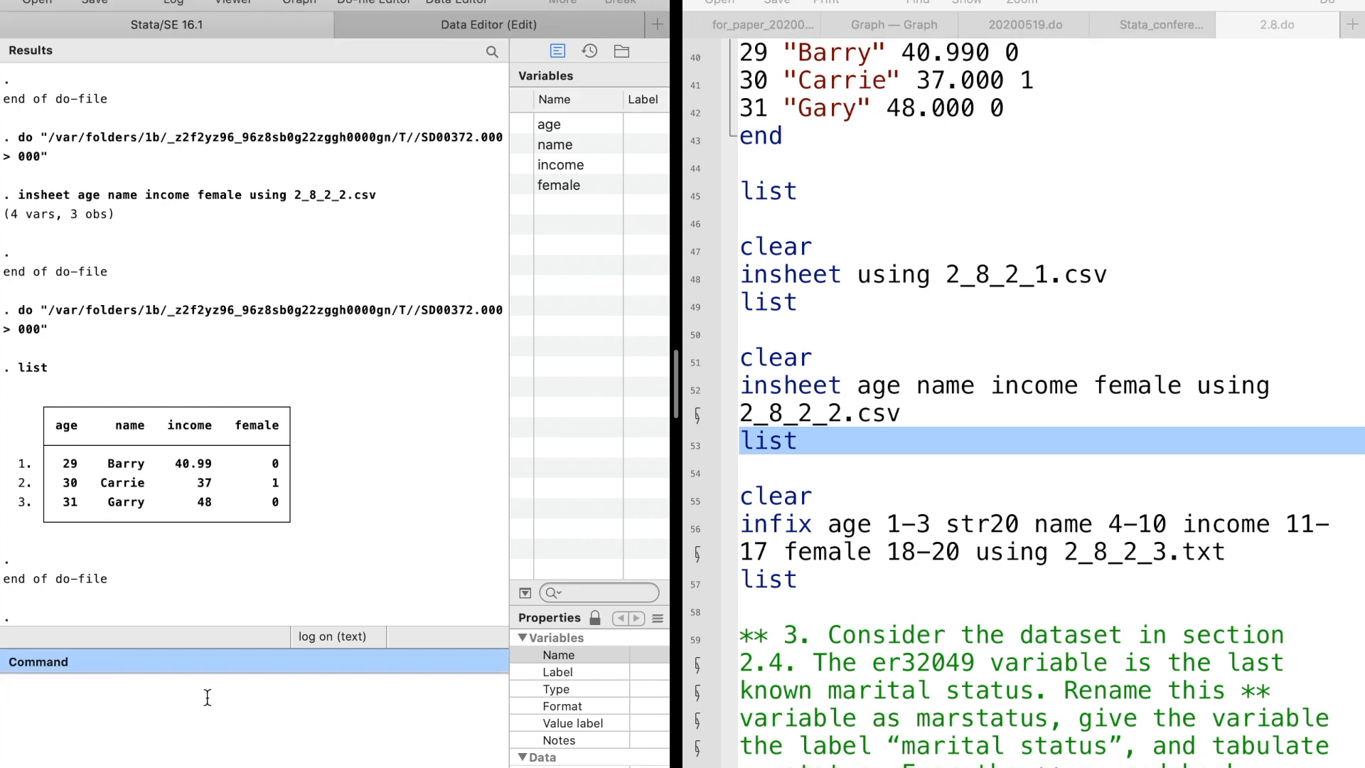
Step: Describe the dataset: 3 observations, 4 variables, name stored as str7
type("d")
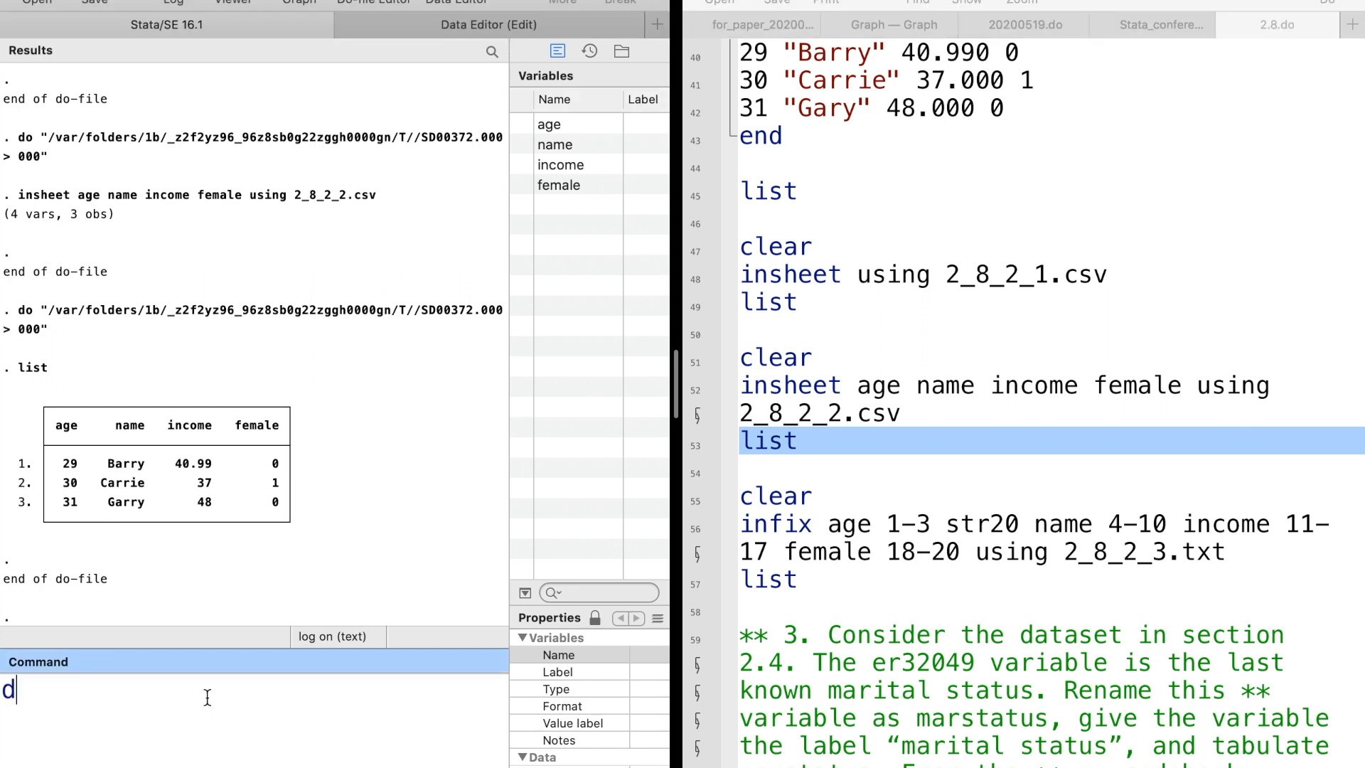
type("escrib")
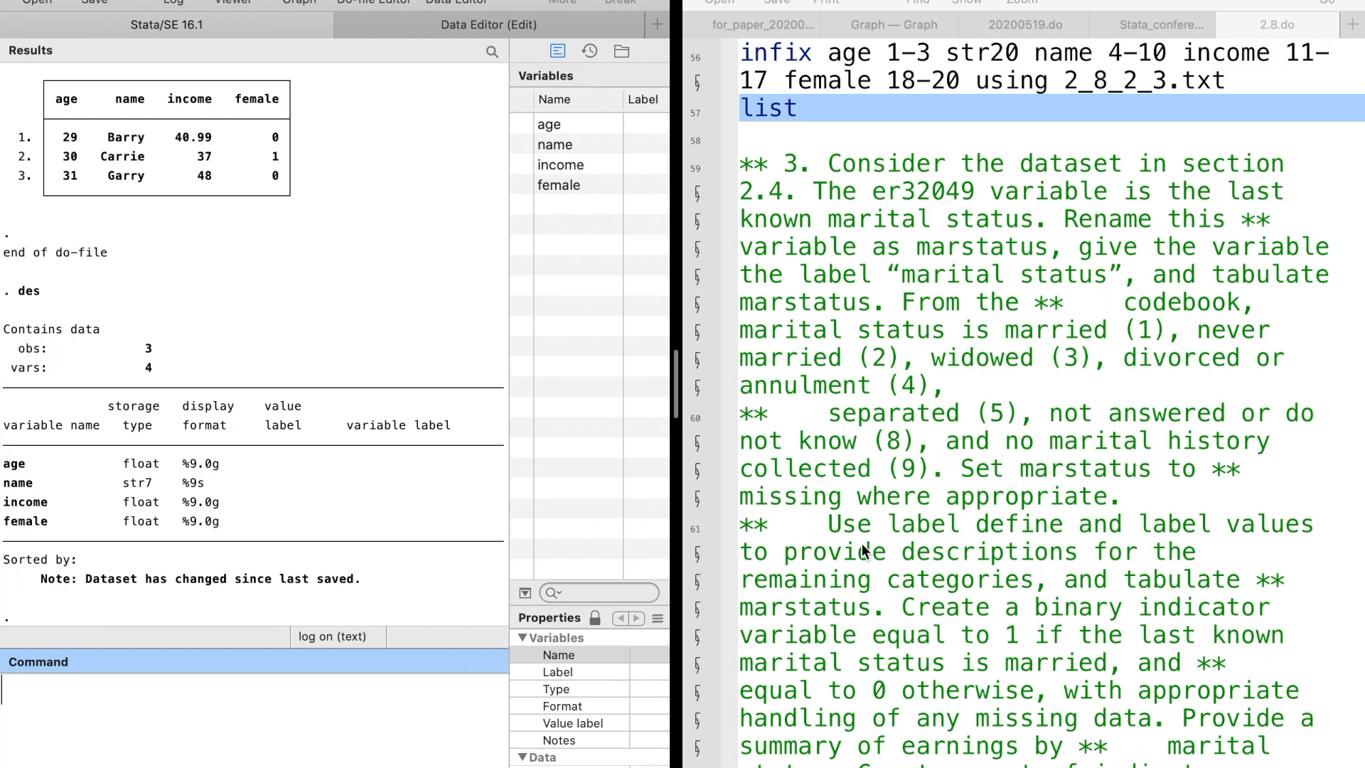
mouse_move(1010, 493)
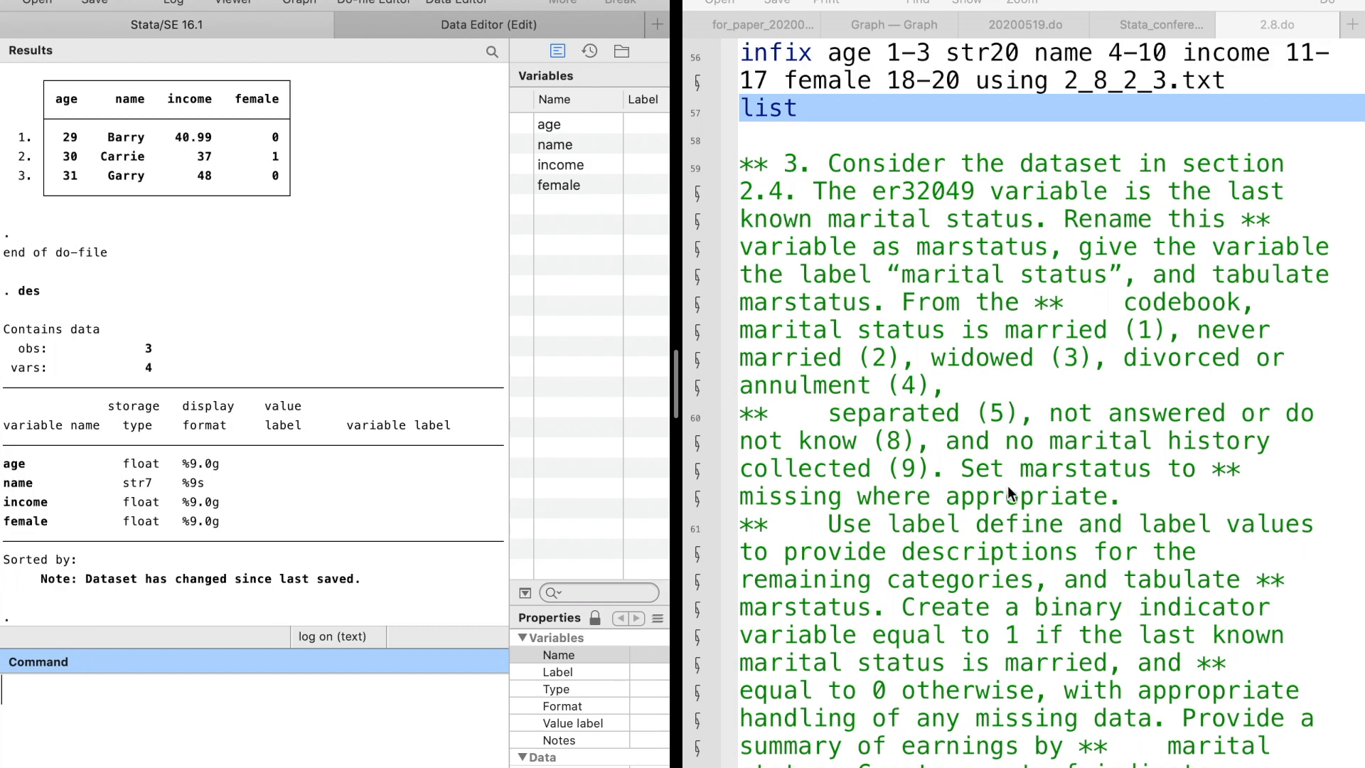
Step: Load mus02psid92m.dta, rename er32049 to marstatus, label it 'marital status' and tabulate it
scroll("down", 3)
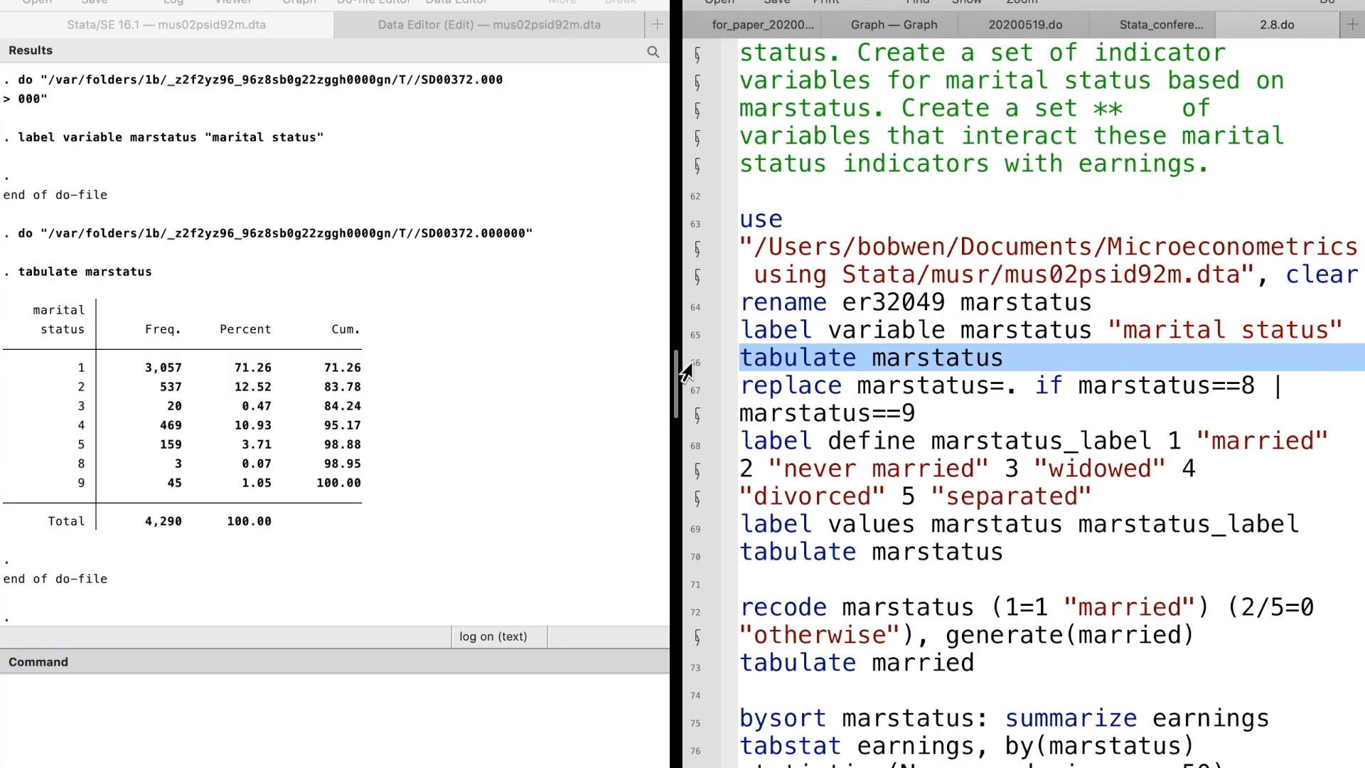
mouse_move(462, 488)
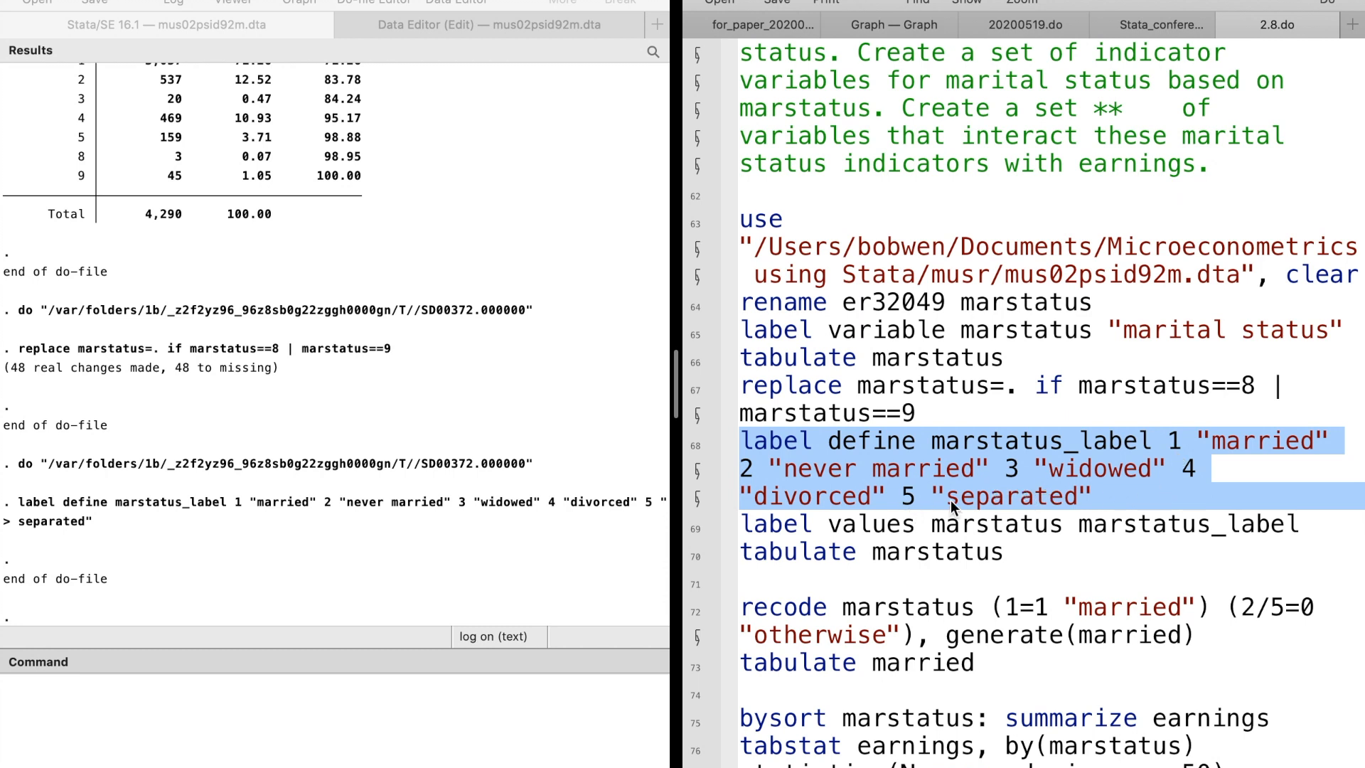
Step: Apply the category names to marstatus and tabulate it across 4,242 observations
scroll("down", 3)
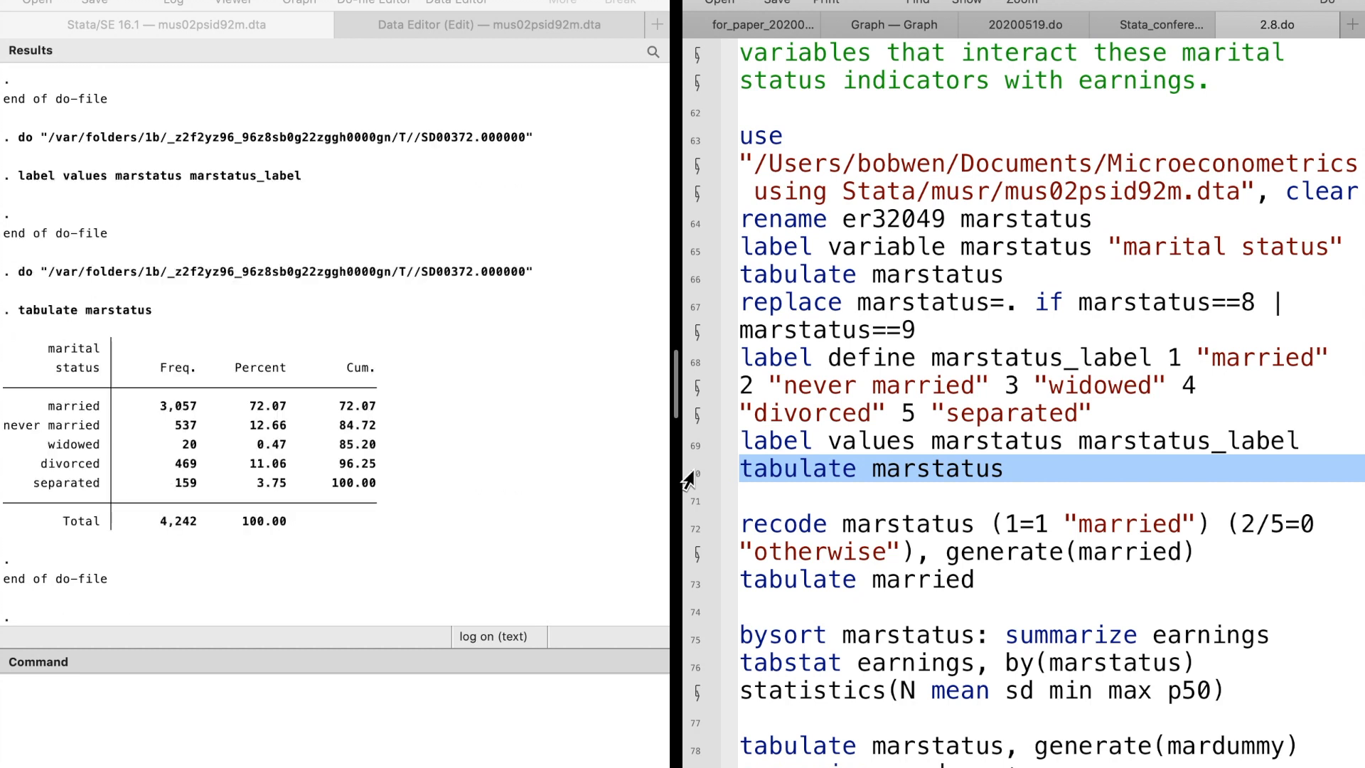
mouse_move(94, 409)
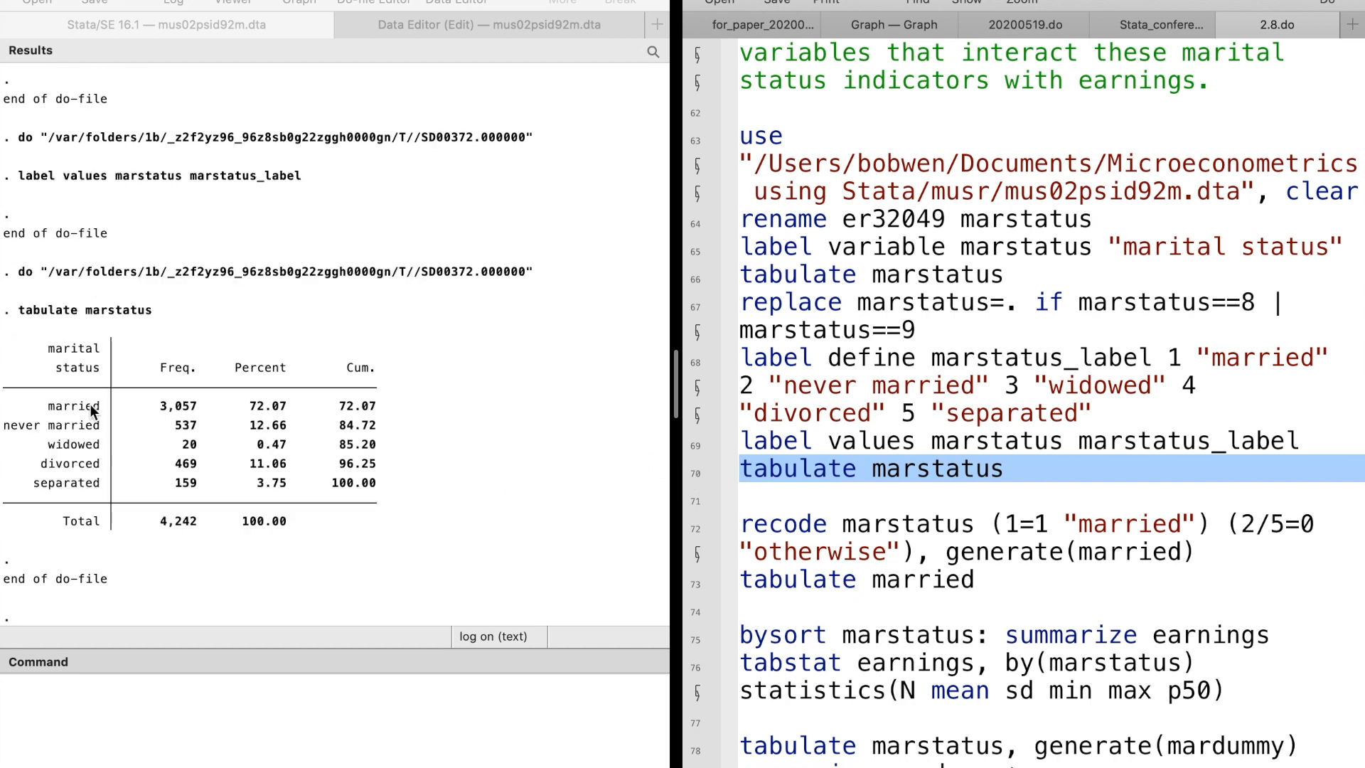
mouse_move(79, 477)
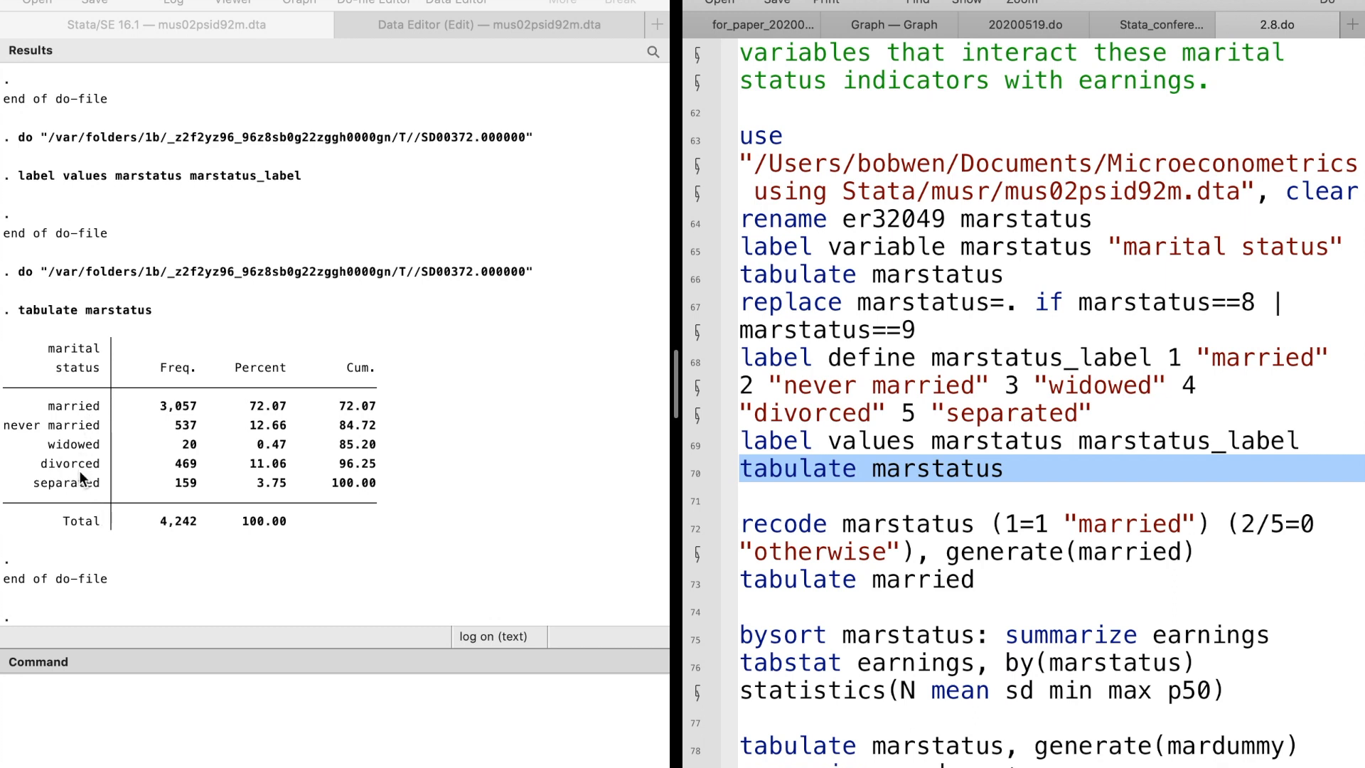
mouse_move(86, 499)
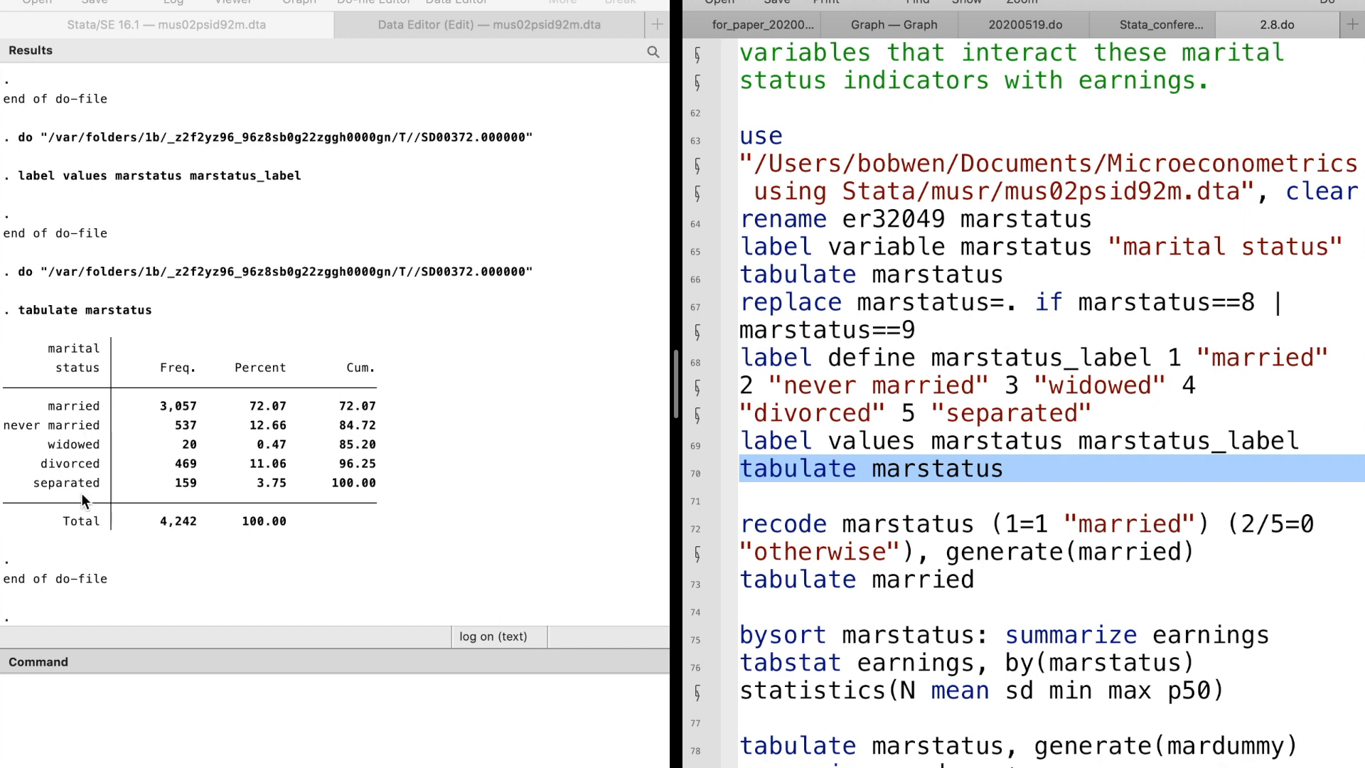
Step: Tabulate marstatus with the nolabel option to show numeric codes 1–5
left_click(174, 701)
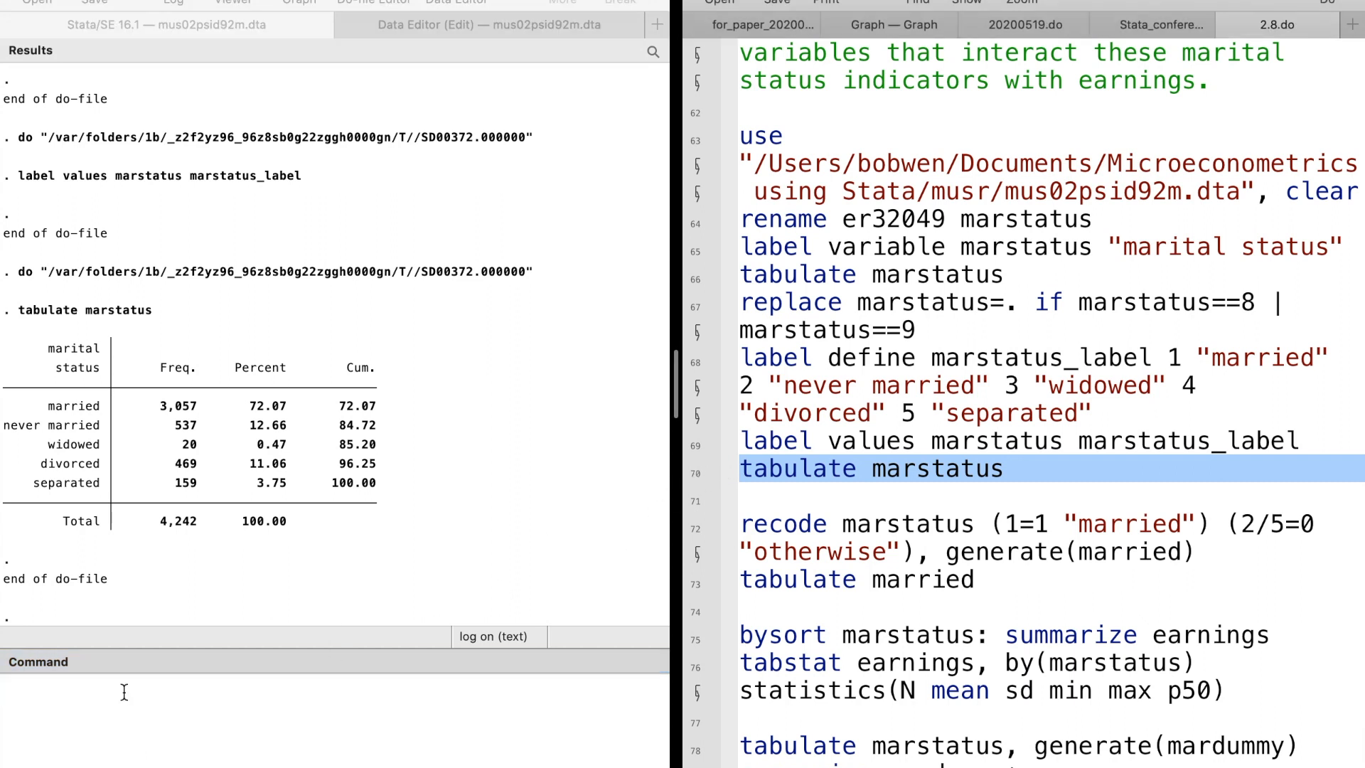
type("tabulate marstatus")
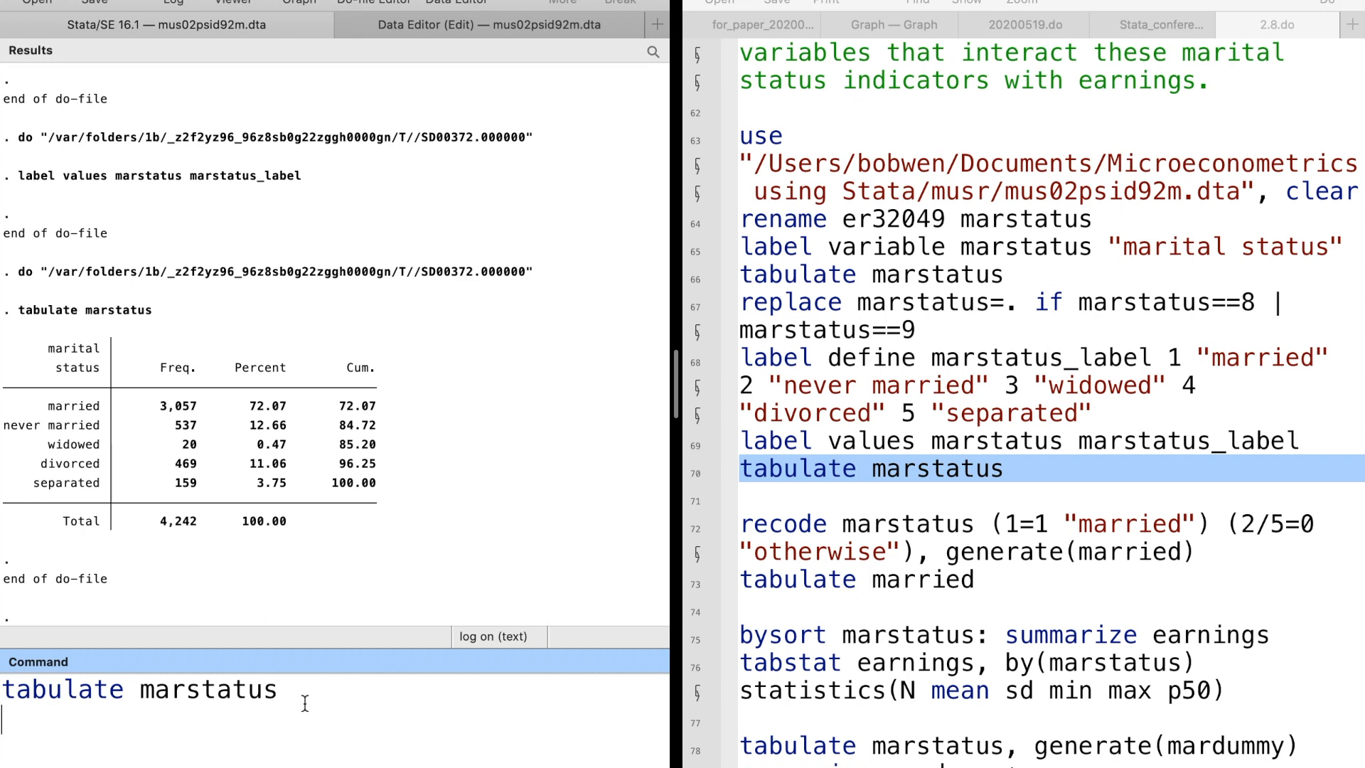
type(", no")
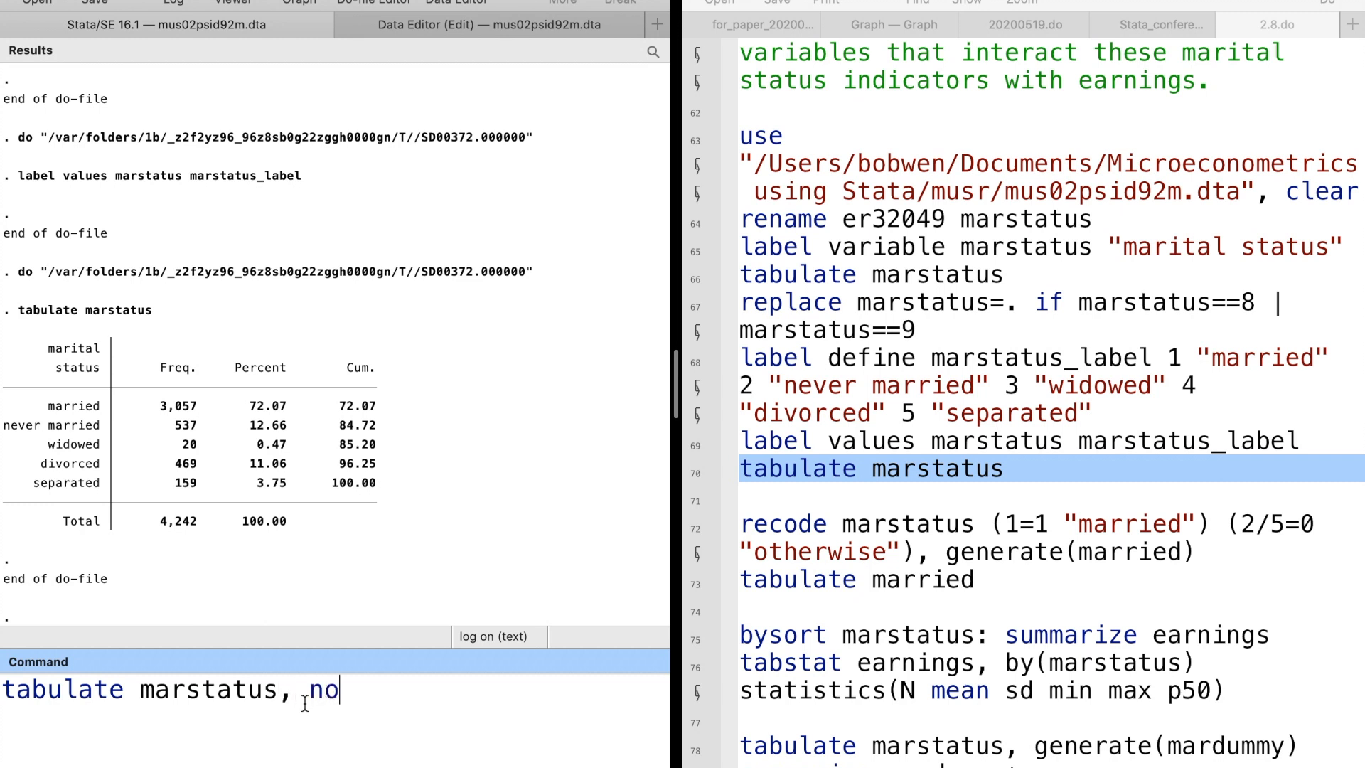
type("l")
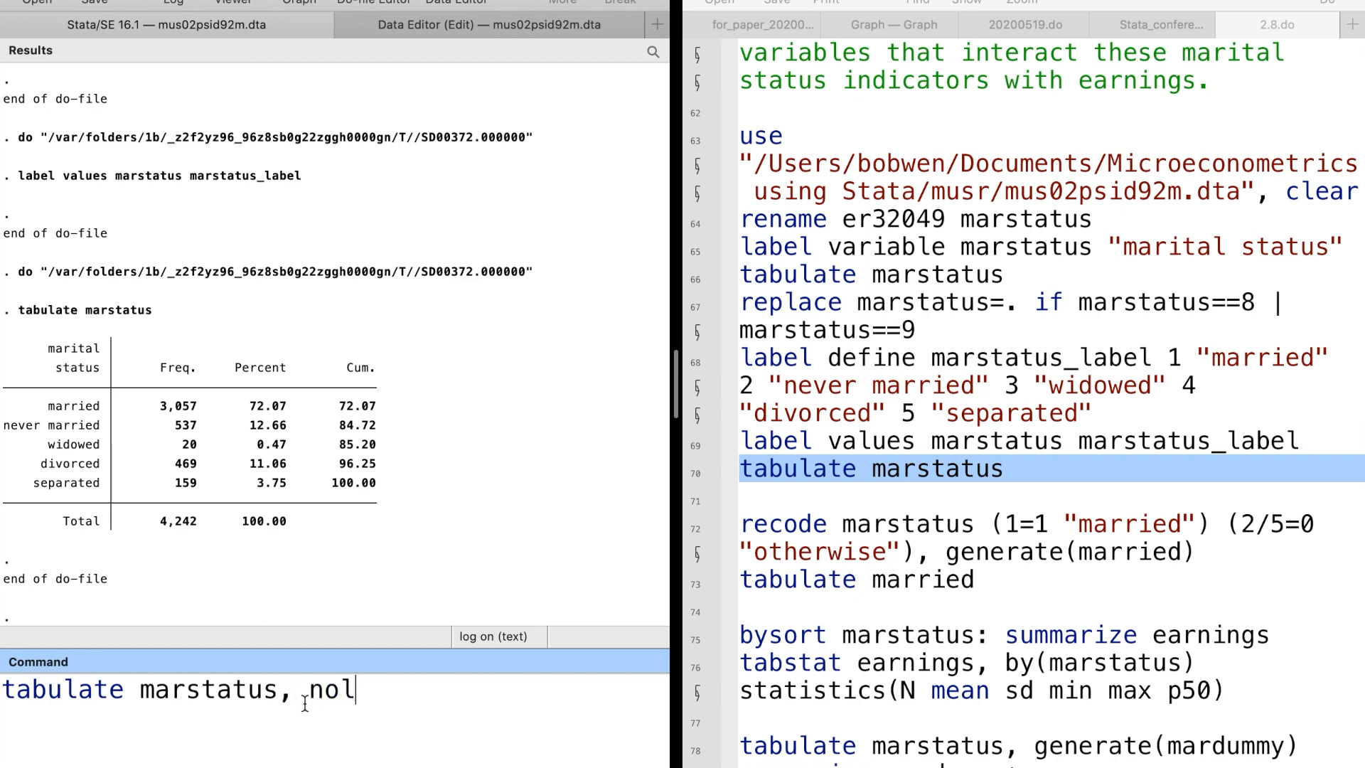
key("Return")
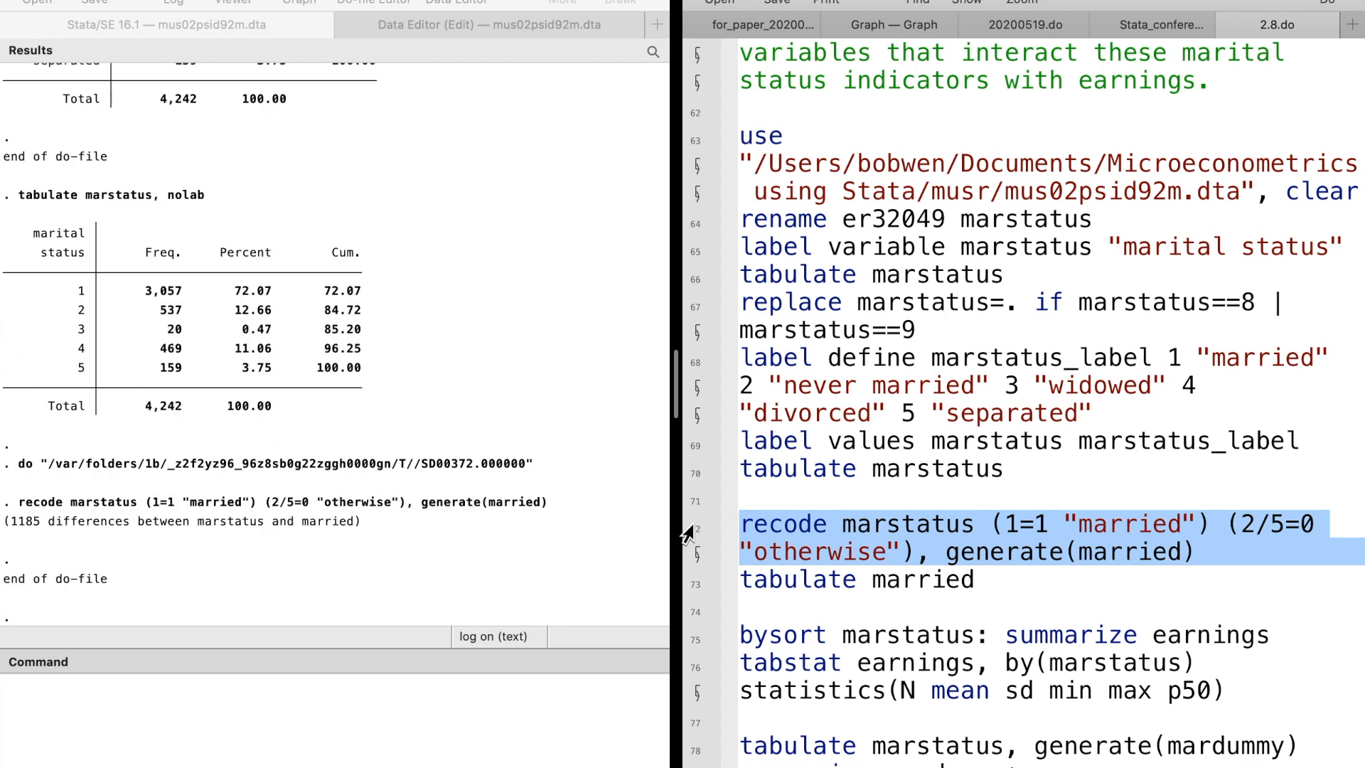
Step: Run 'bysort marstatus: summarize earnings' to get earnings summaries per marital status
left_click(857, 580)
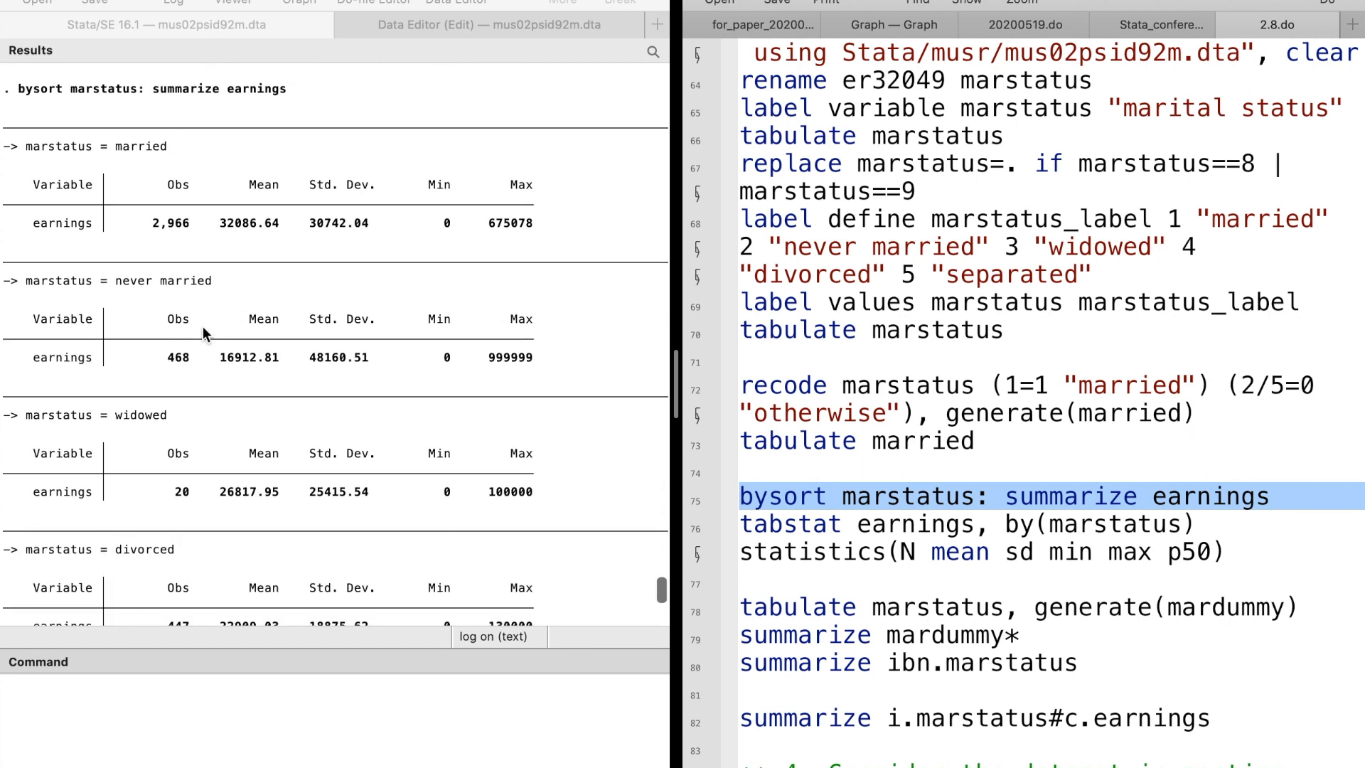
Step: Run the tabstat earnings by(marstatus) lines for count, mean, sd, min, max and median
scroll("down", 3)
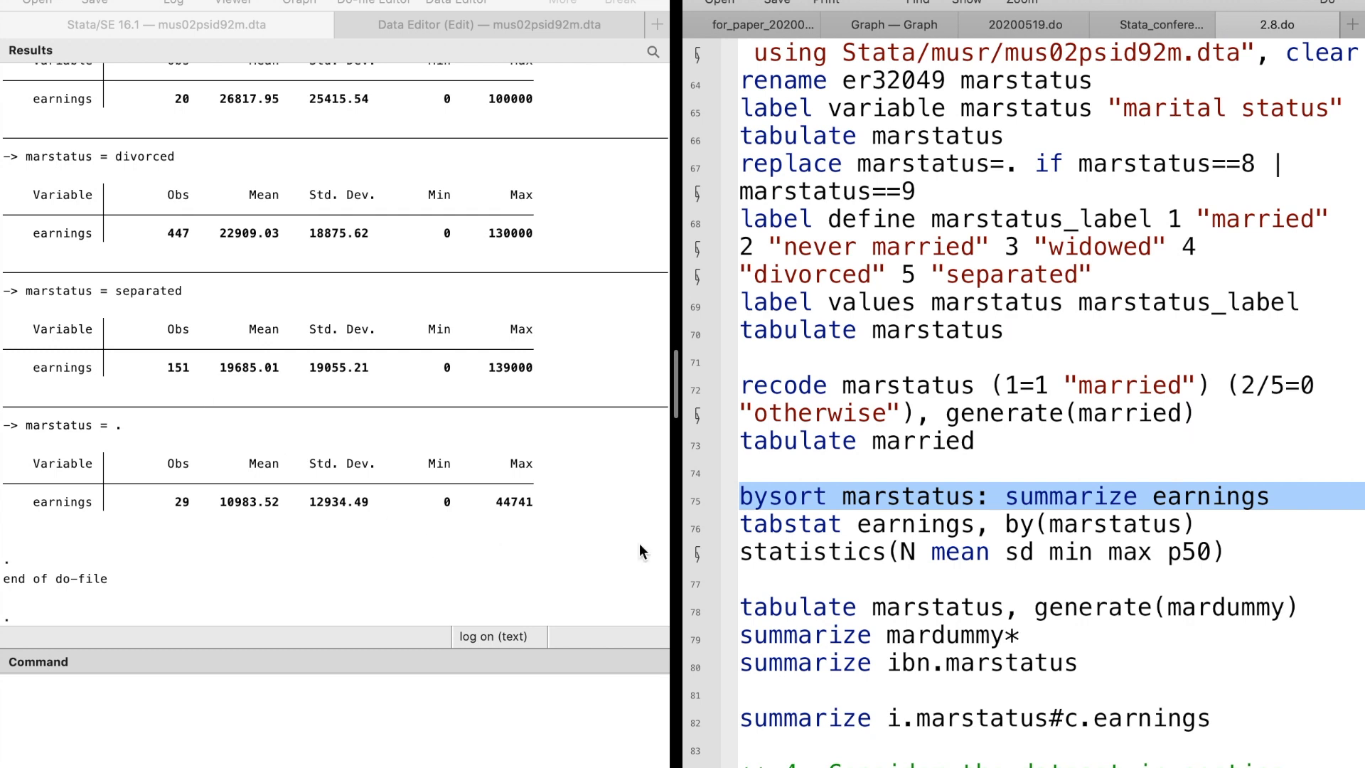
mouse_move(697, 538)
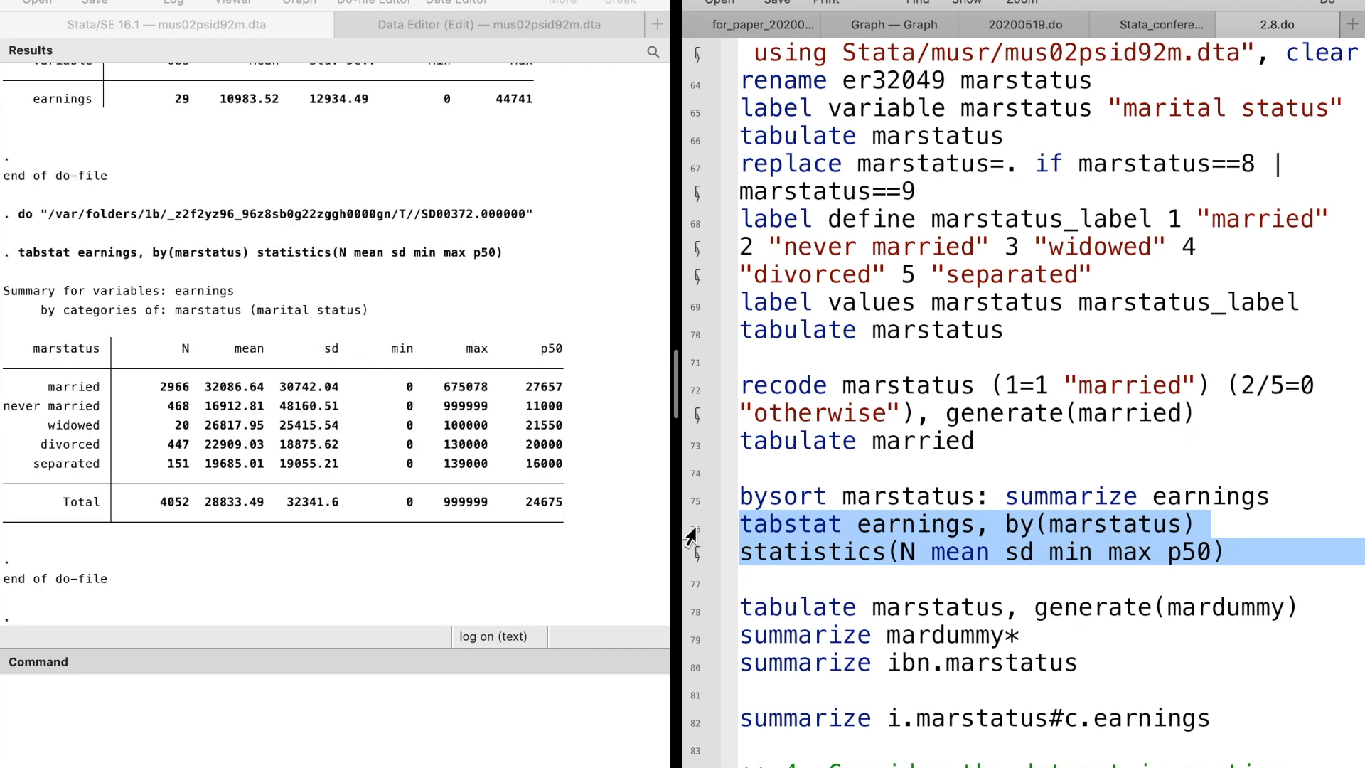
mouse_move(253, 437)
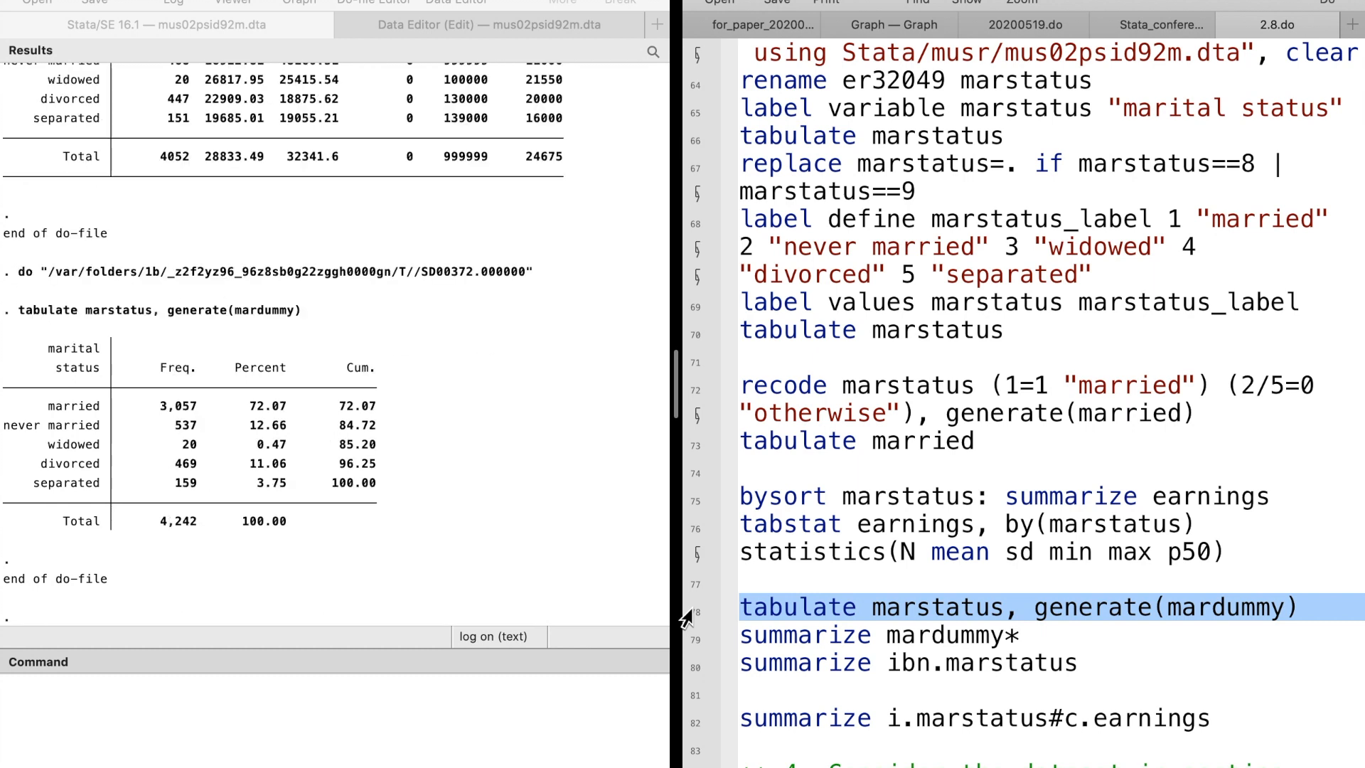
mouse_move(695, 648)
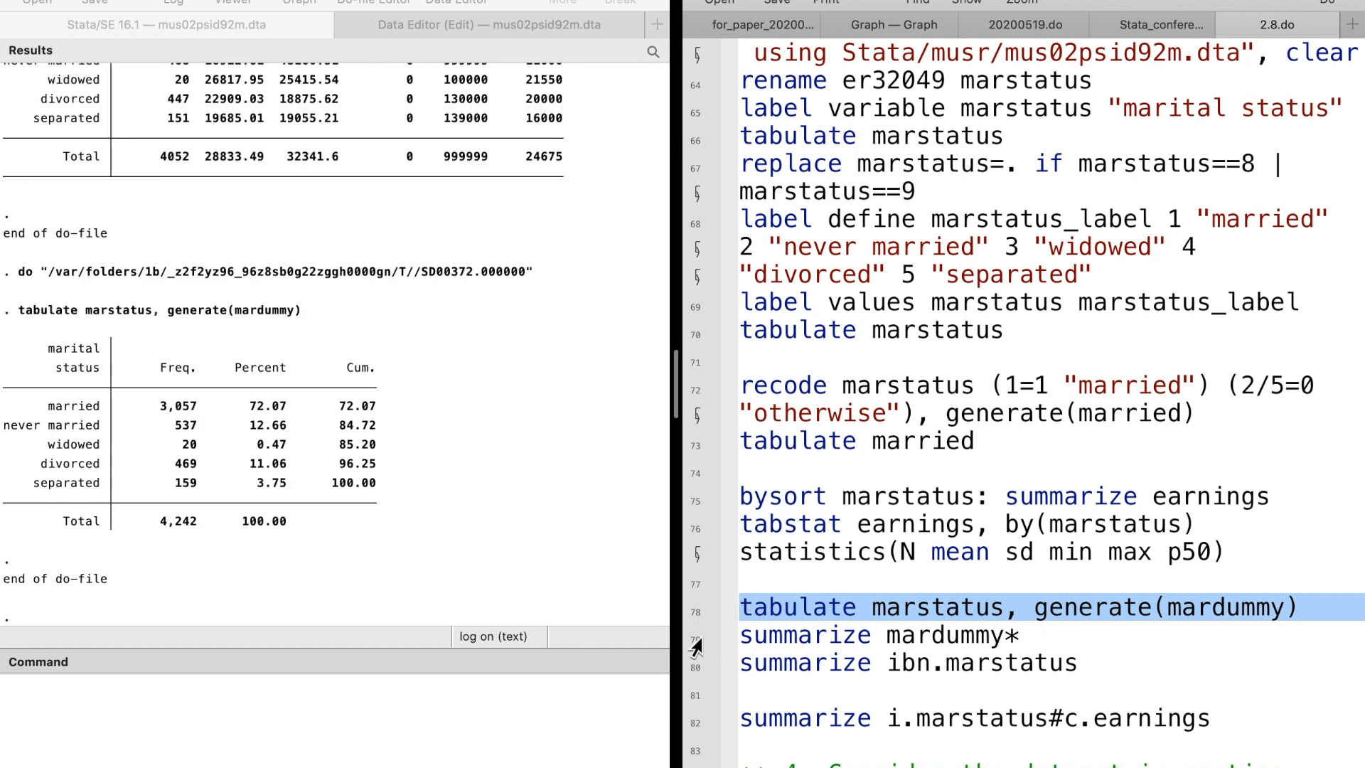
Step: Generate mardummy1–5 from marstatus and summarize them alongside ibn.marstatus
left_click(879, 634)
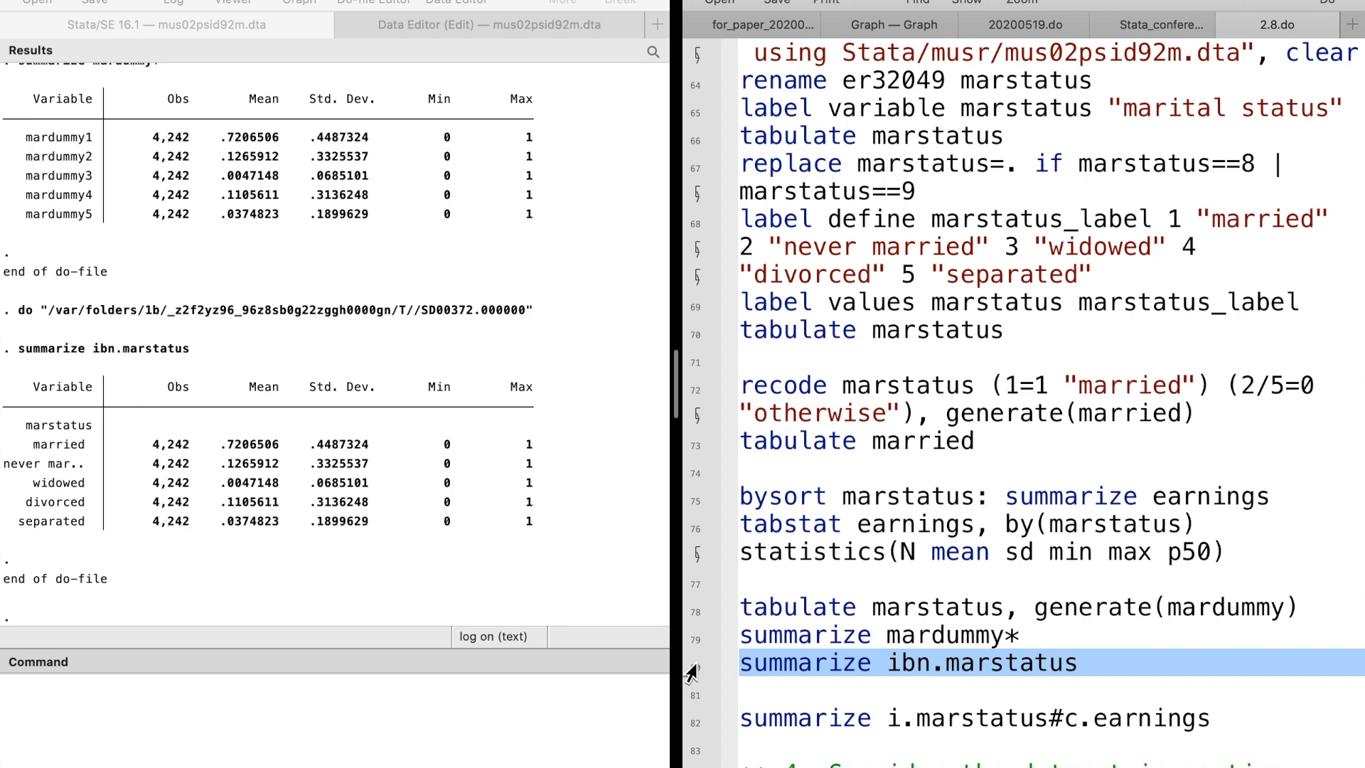
mouse_move(410, 570)
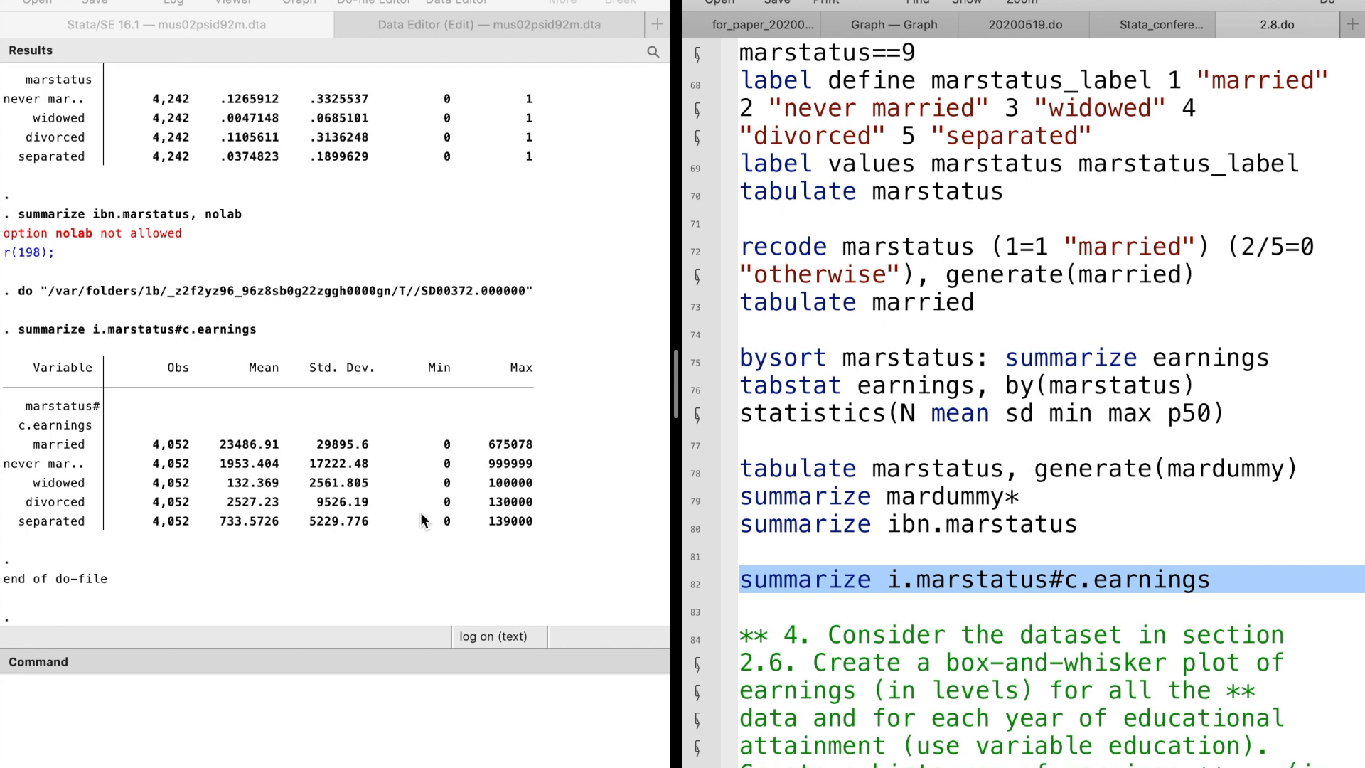
mouse_move(374, 511)
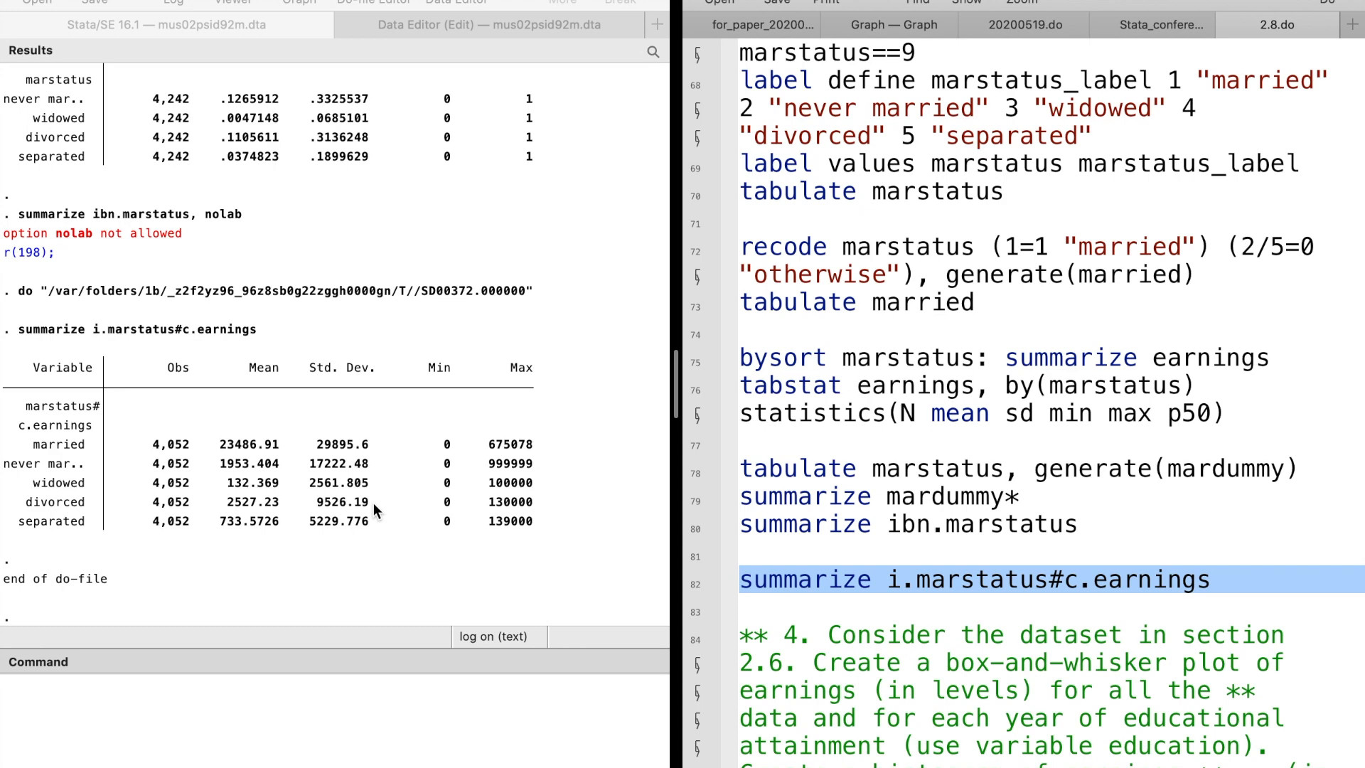
mouse_move(323, 510)
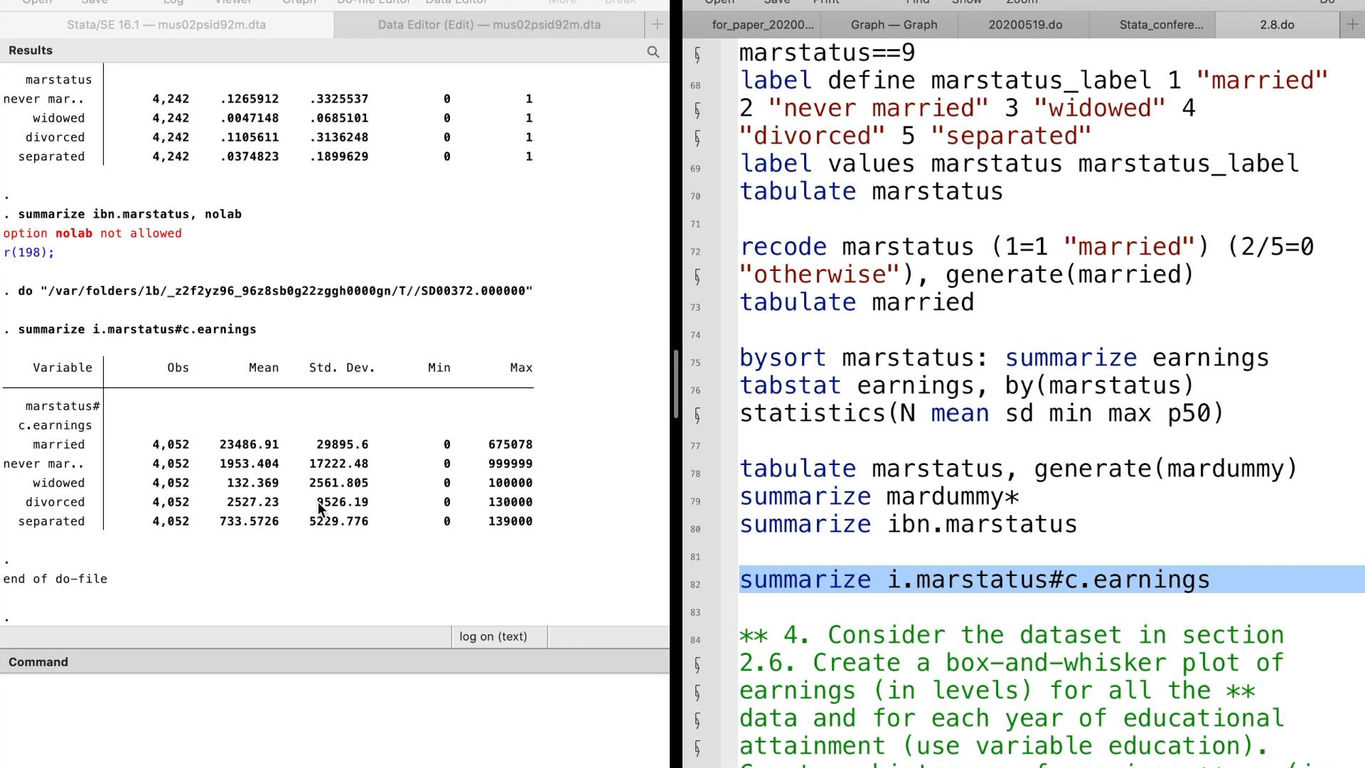
Step: Scroll through the i.marstatus#c.earnings summary output over 4,052 observations
scroll("down", 3)
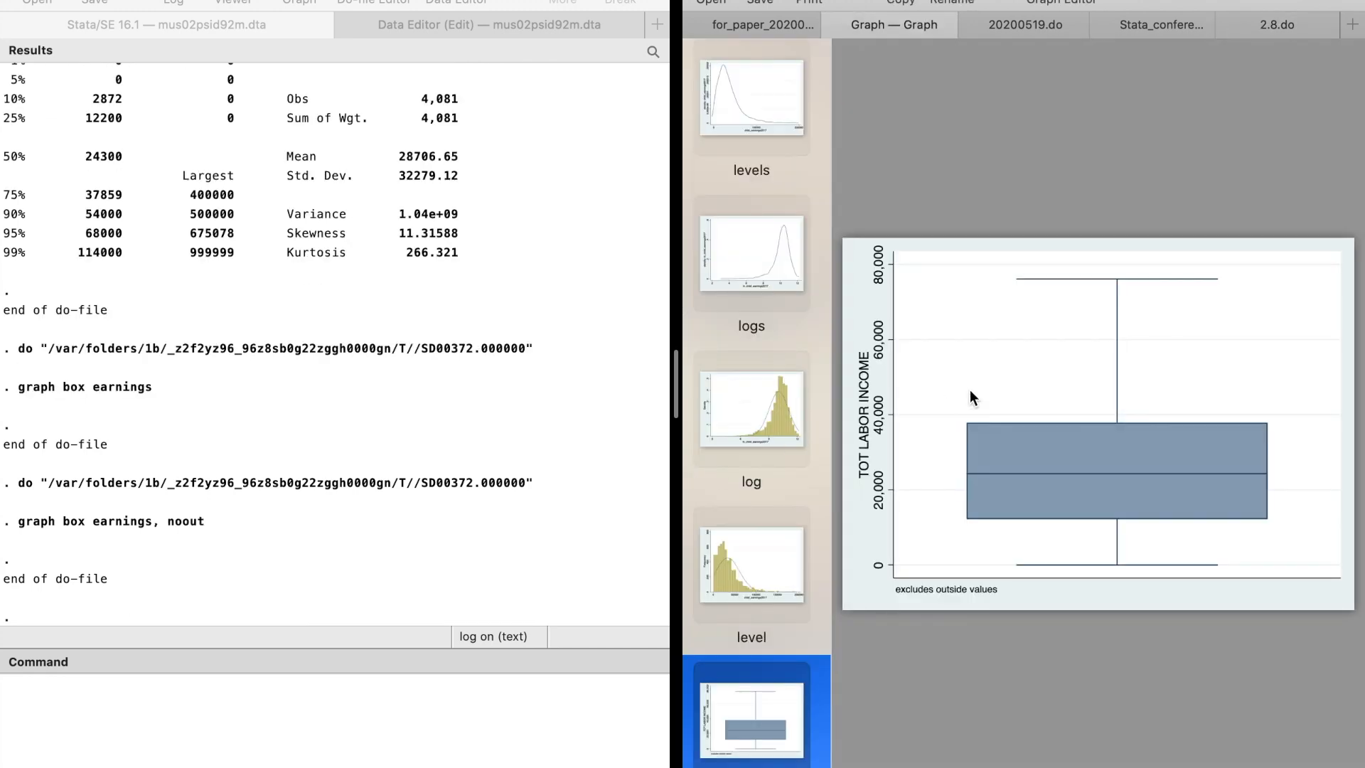
mouse_move(1278, 33)
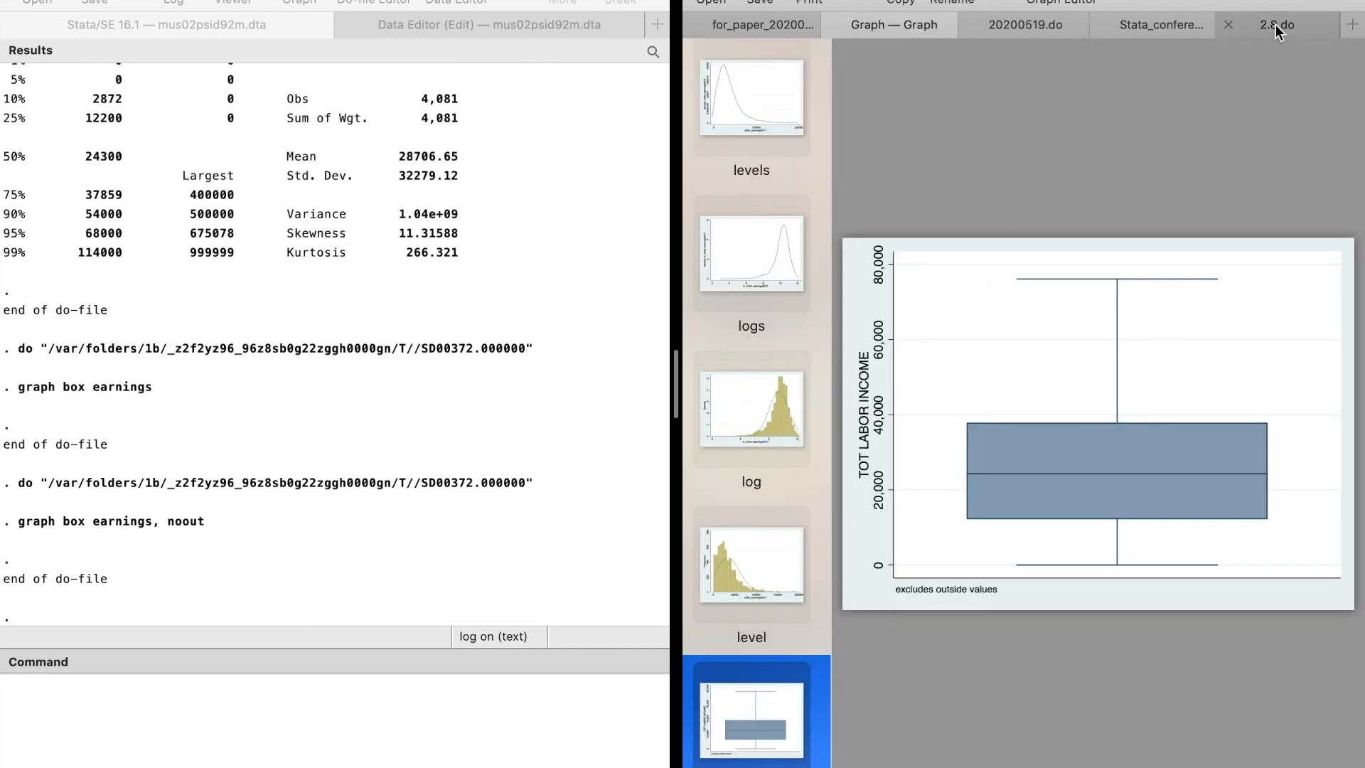
Step: Return to the exercise do-file after the earnings box plots with and without outside values
left_click(1279, 24)
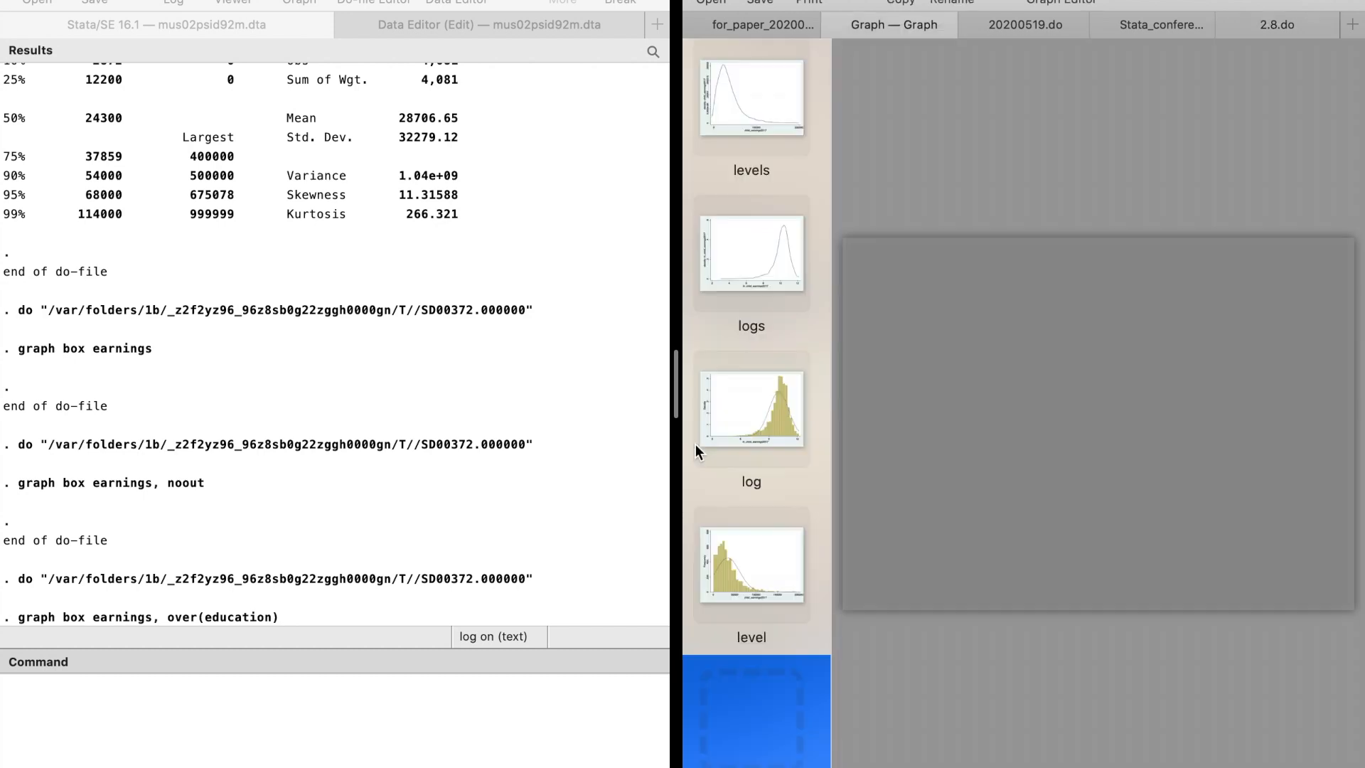
Step: View the earnings box plot over education categories 1–17 in the Graph window
left_click(751, 714)
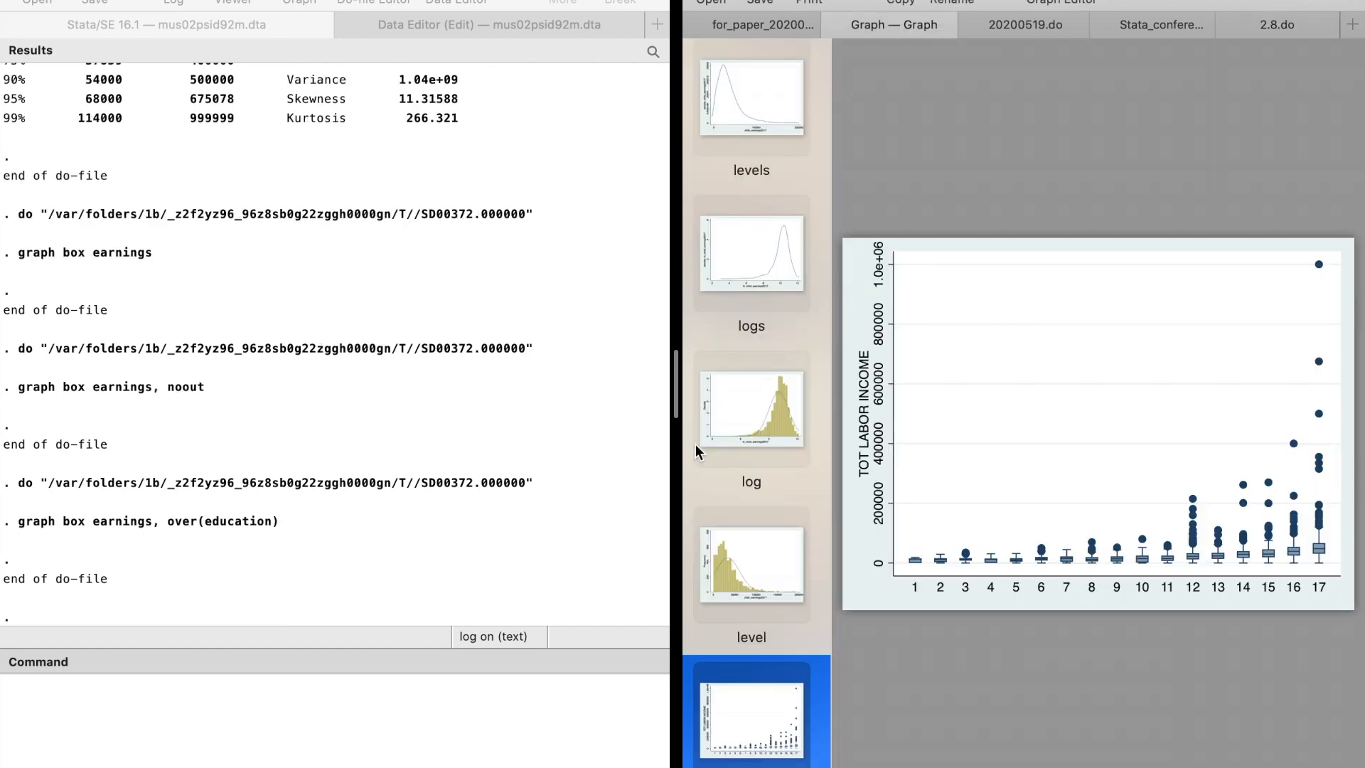
mouse_move(843, 409)
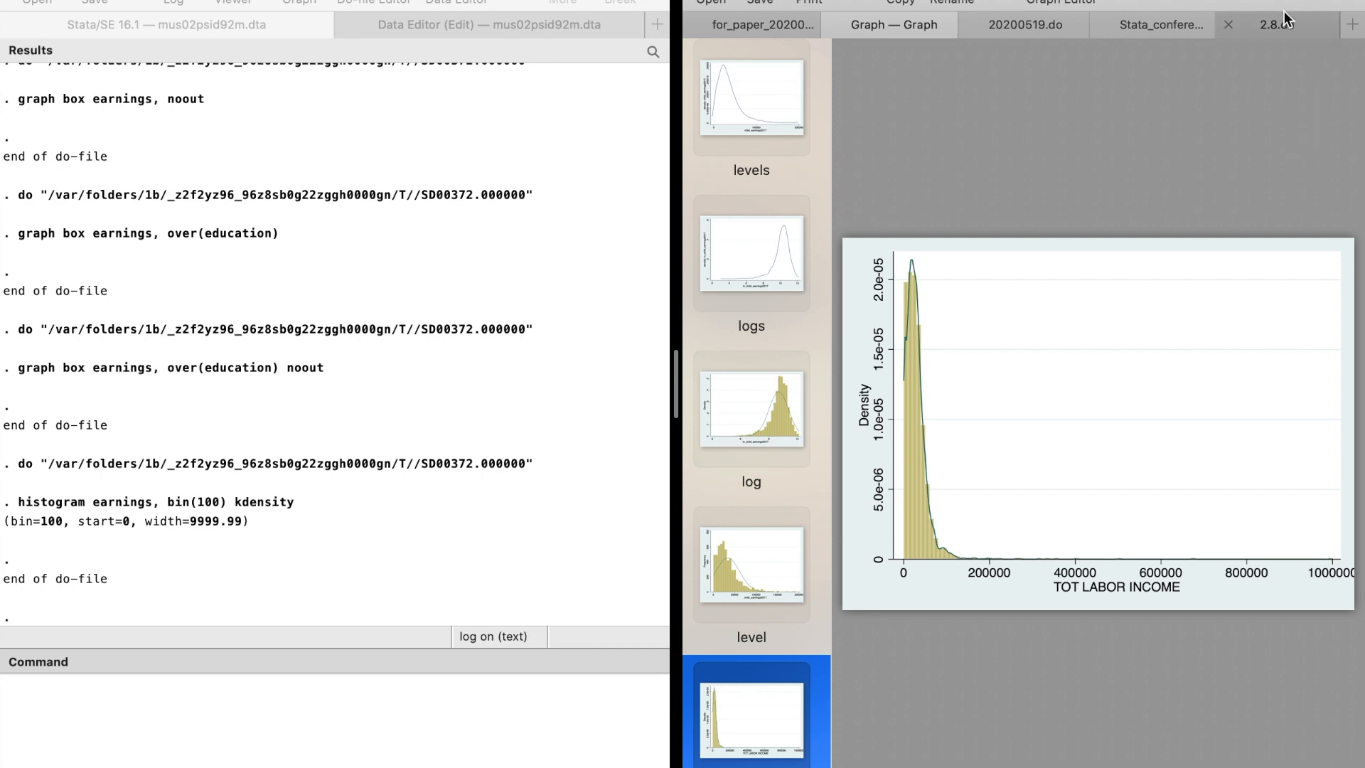
Step: Run the 100-bin earnings histograms with kdensity, for all earnings and for 0–100000, returning to the do-file each time
left_click(1273, 24)
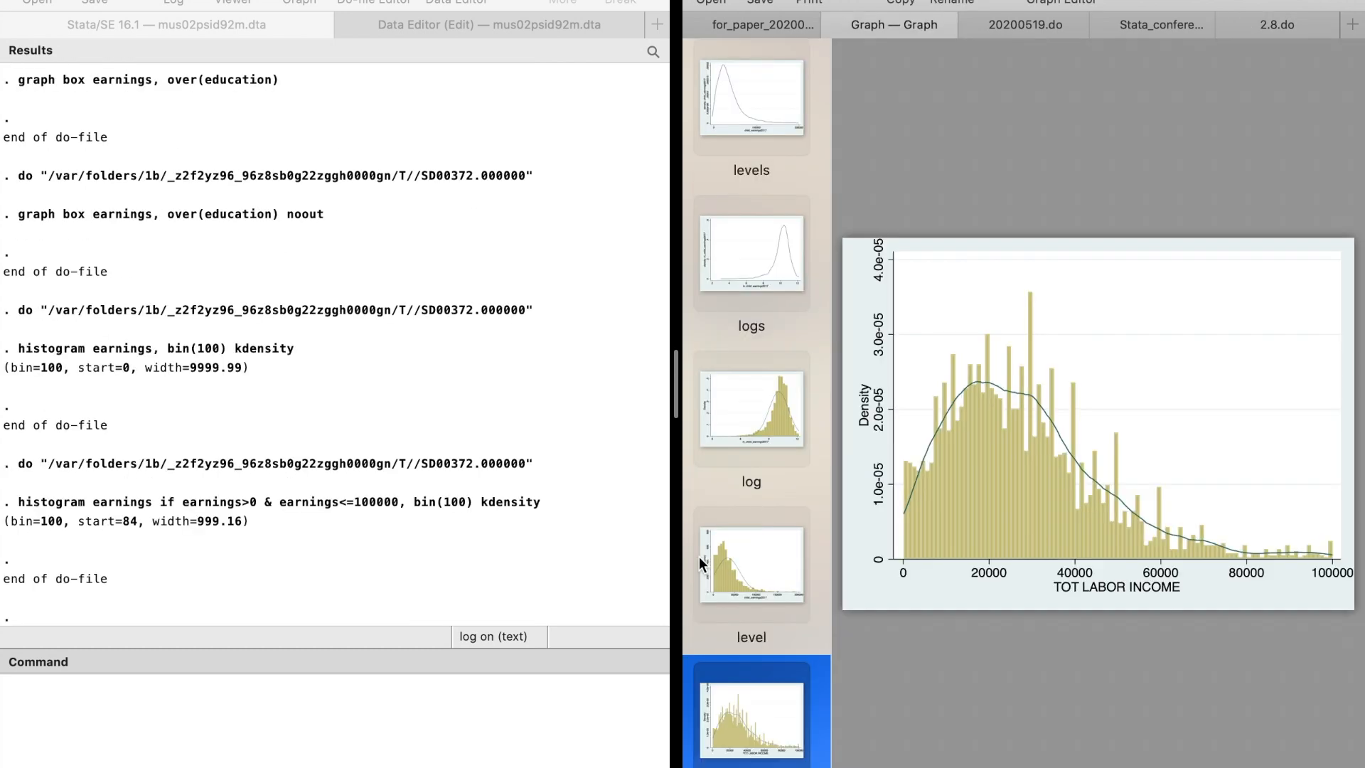
mouse_move(947, 498)
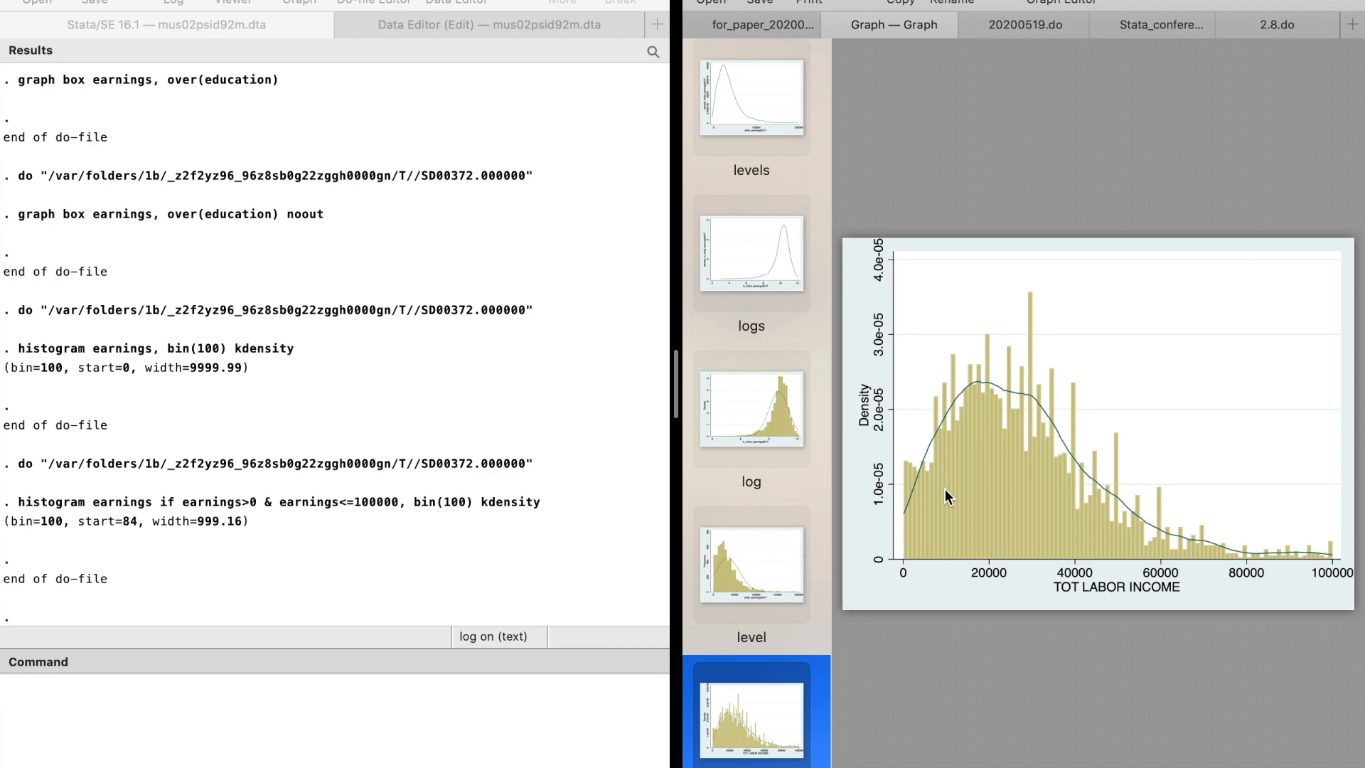
mouse_move(1267, 64)
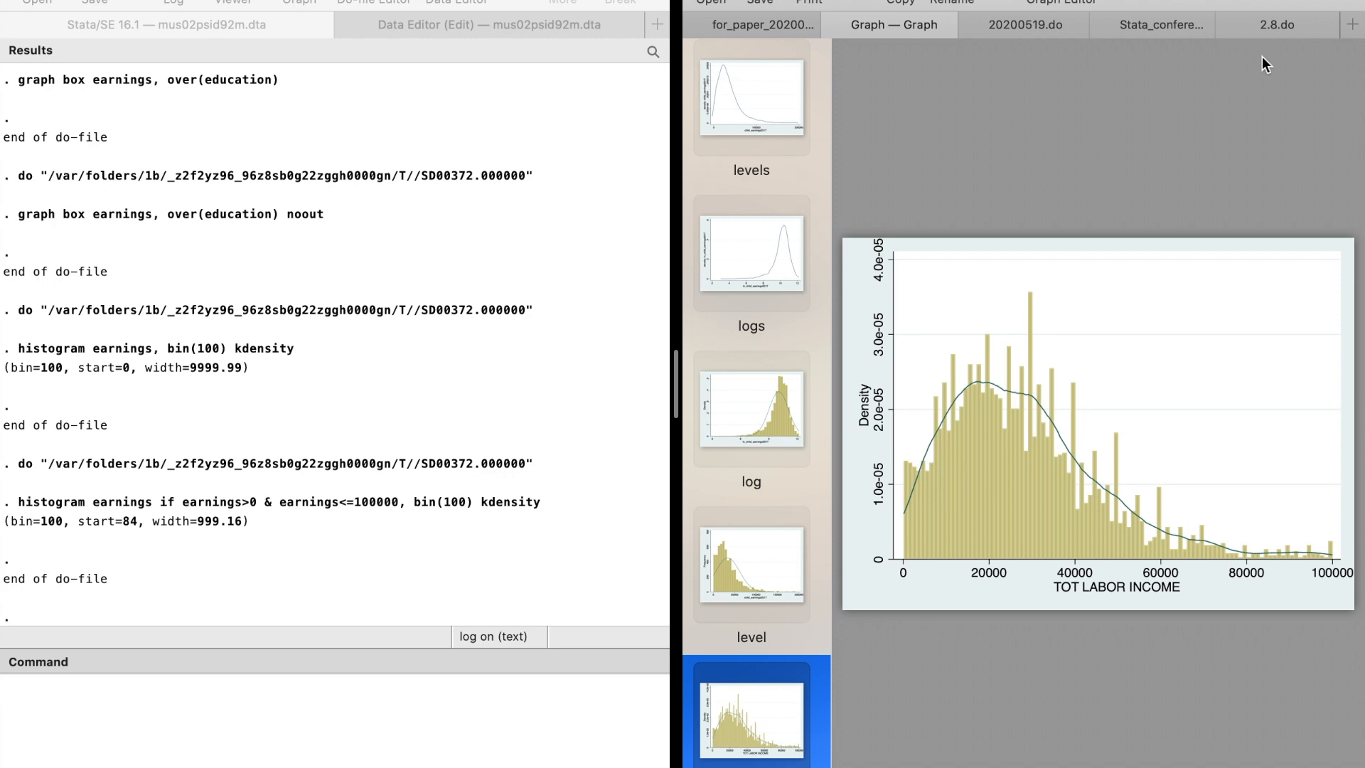
left_click(1276, 24)
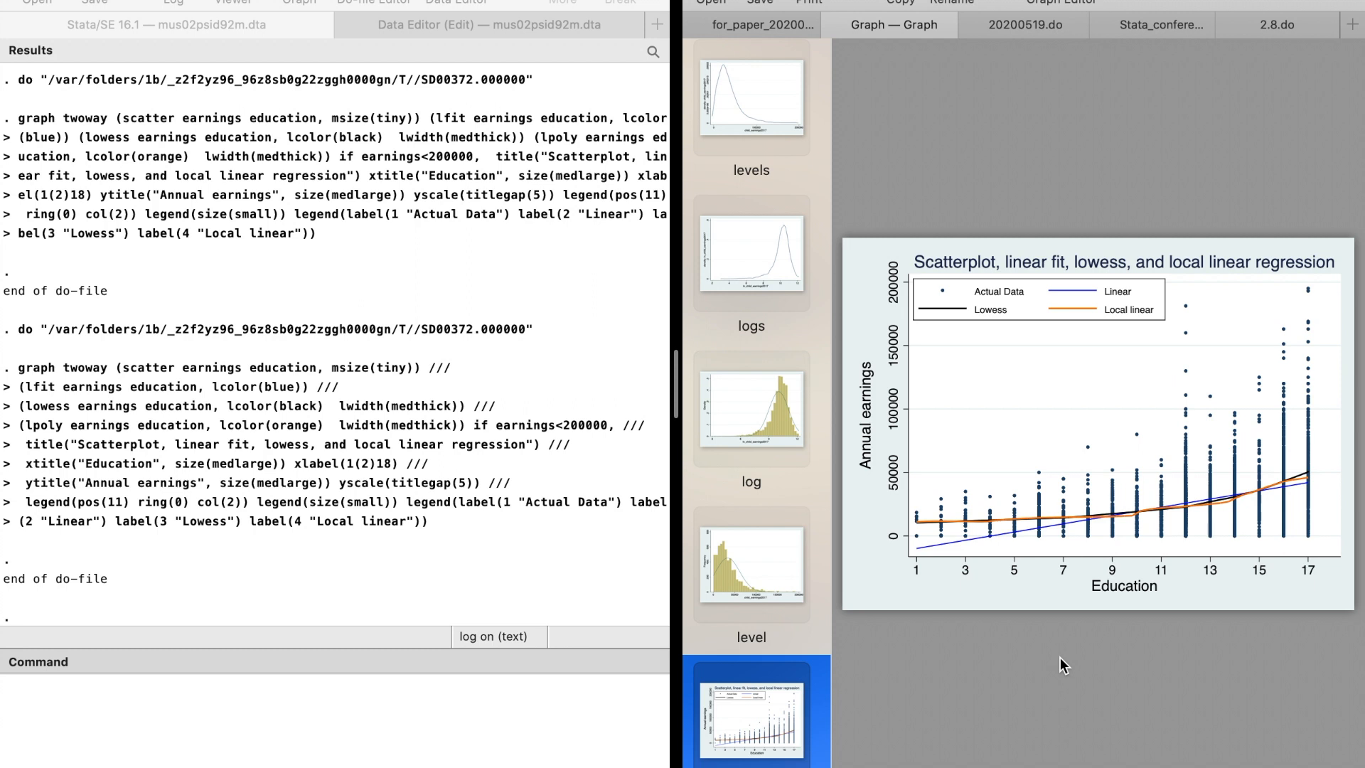
Step: Return to the do-file to export the earnings-vs-education twoway scatter with fit lines as 2_8.png
left_click(1277, 24)
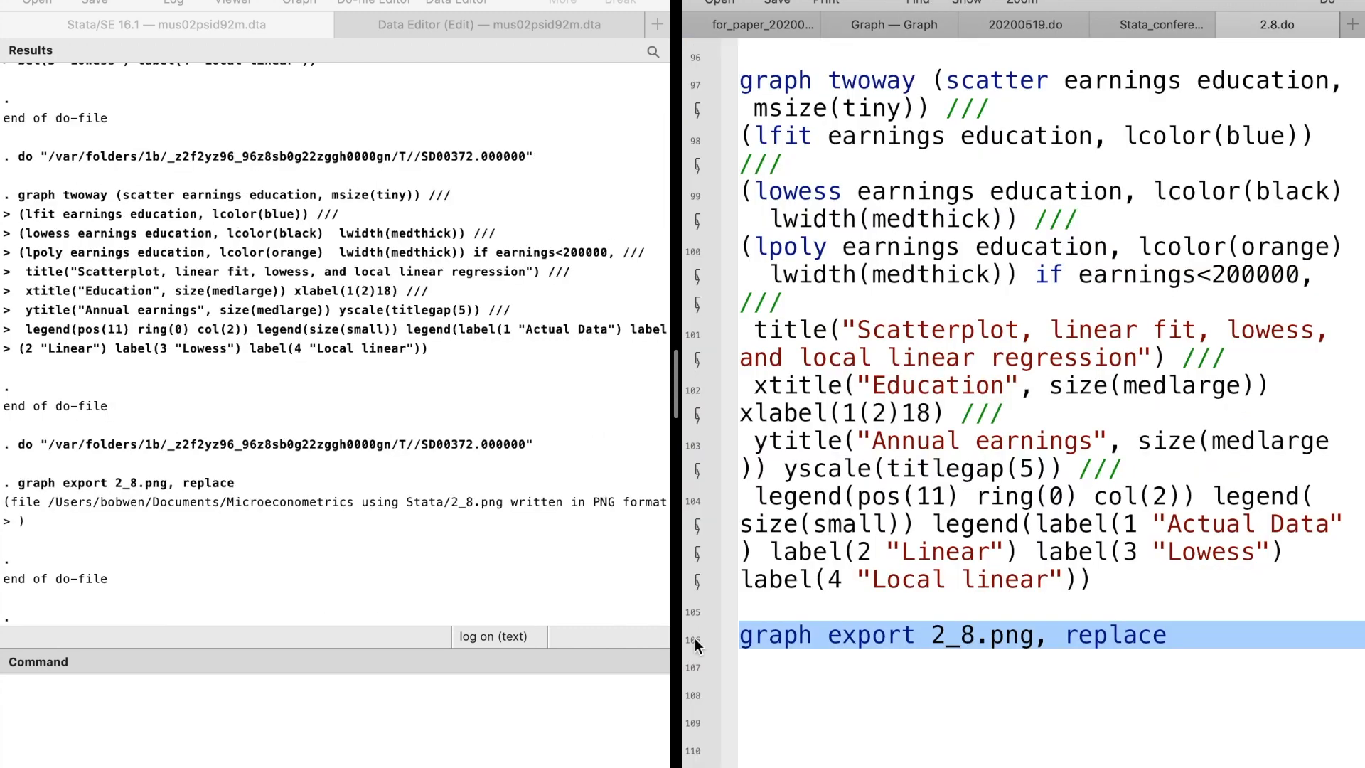
mouse_move(889, 708)
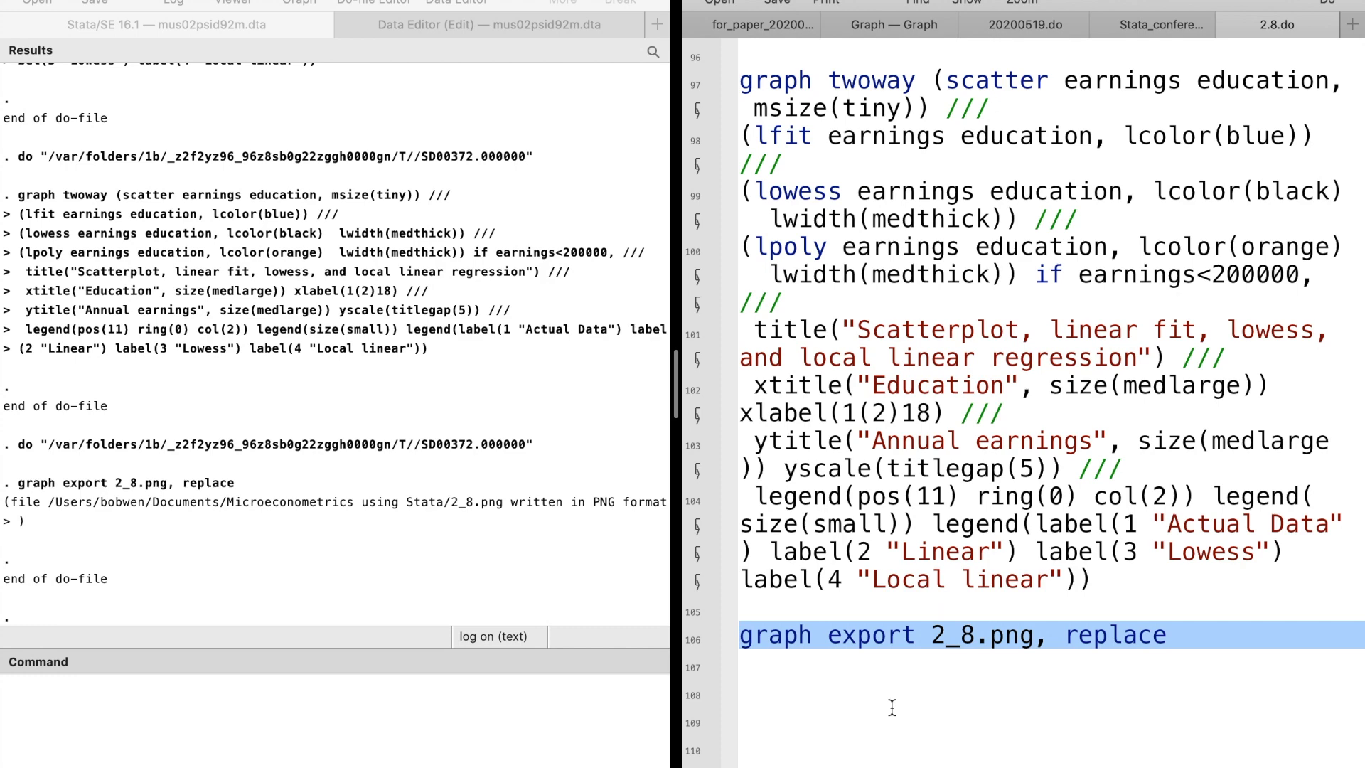
mouse_move(1045, 704)
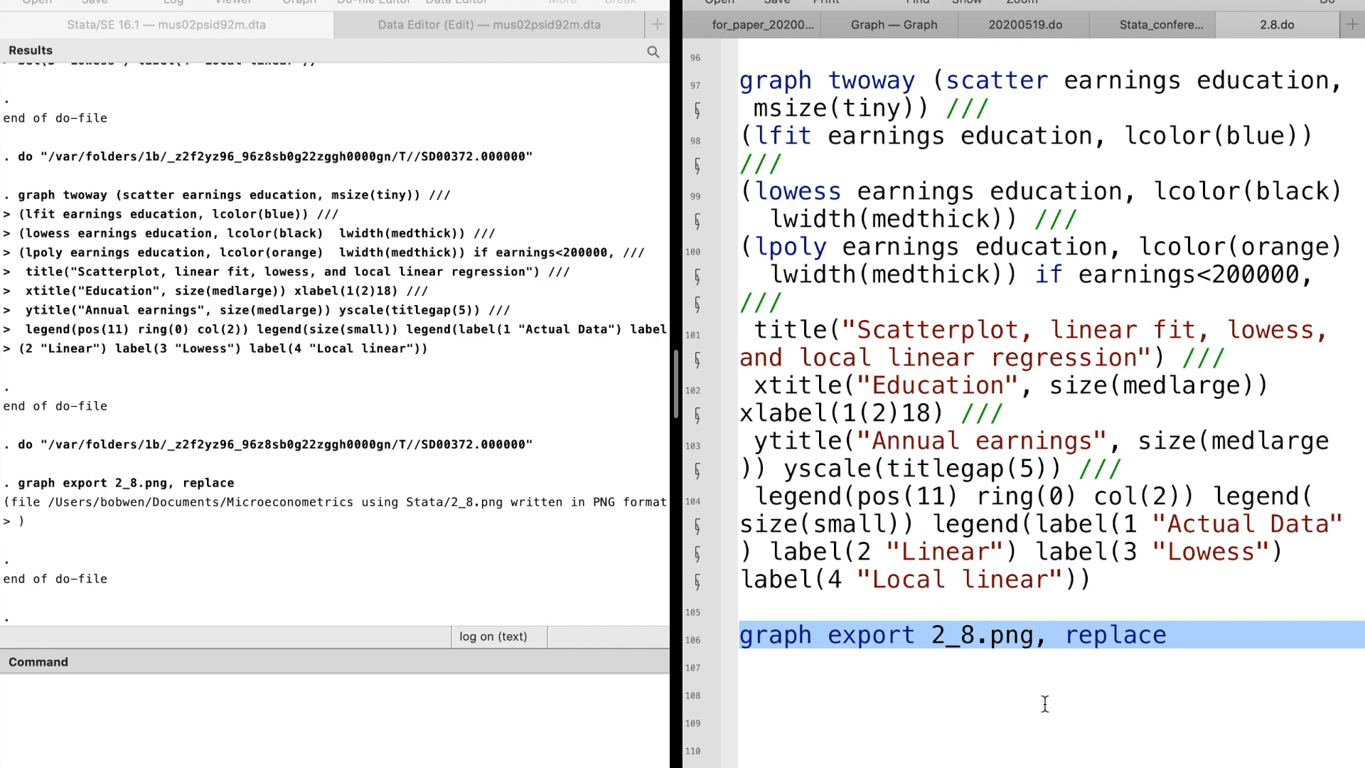